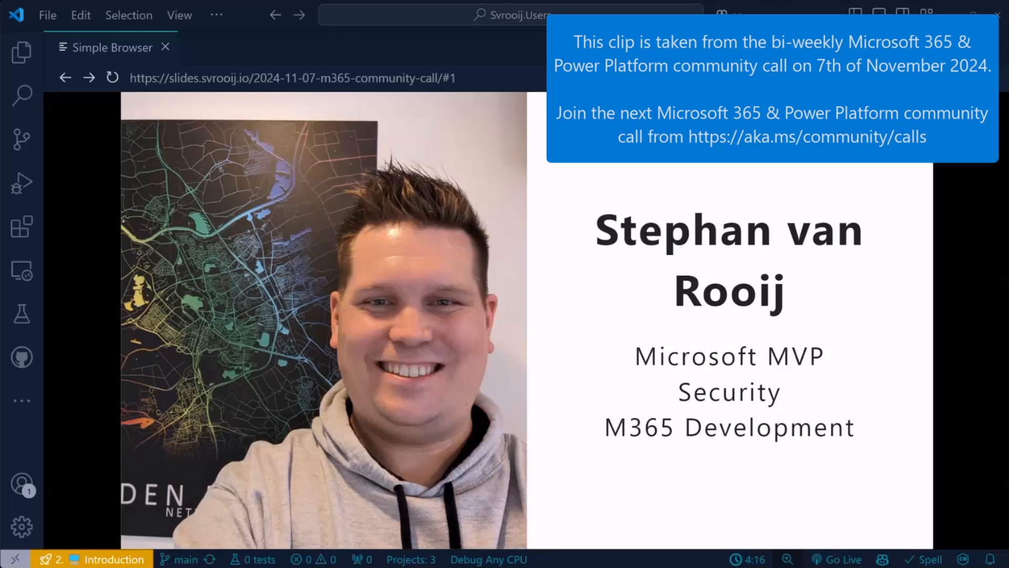
Advance the slides to page 3, the C# example fetching users via the API client
click(592, 477)
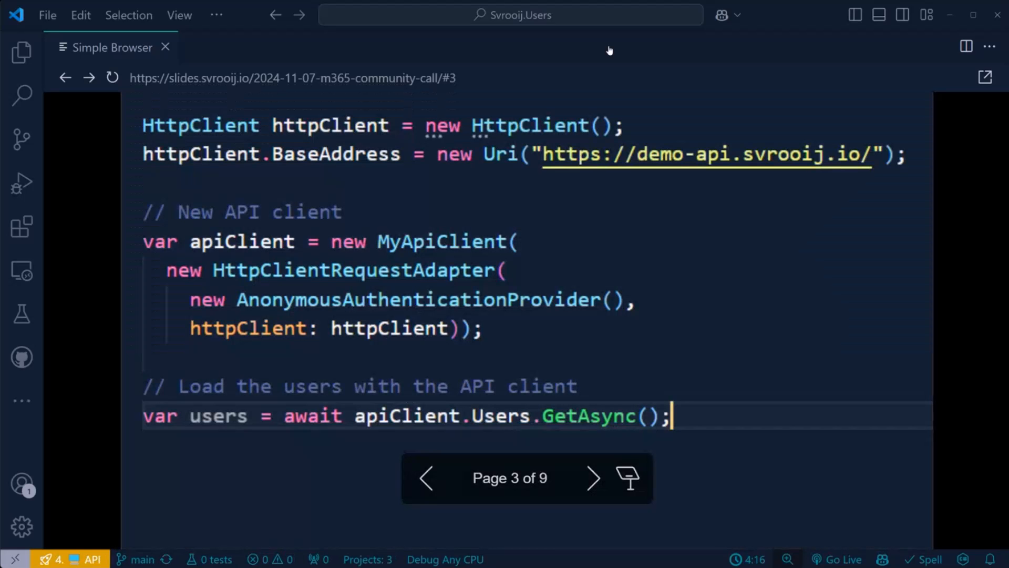
mouse_move(710, 171)
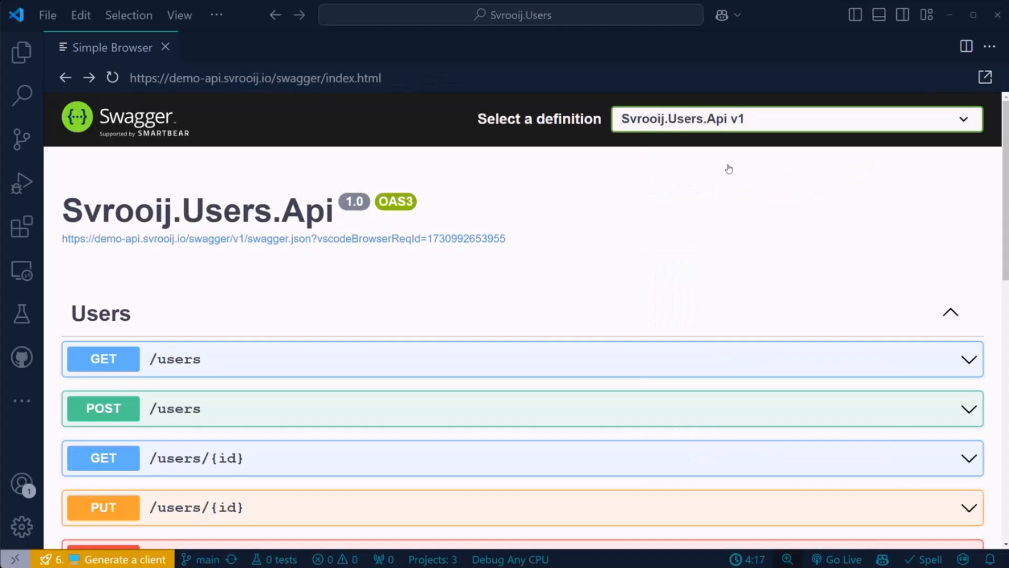
mouse_move(567, 218)
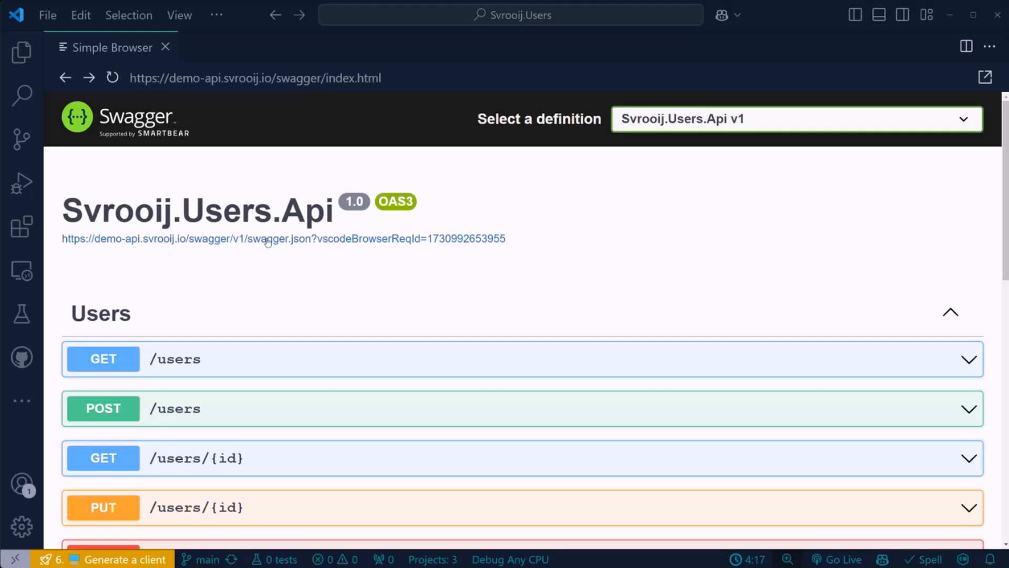
mouse_move(103, 246)
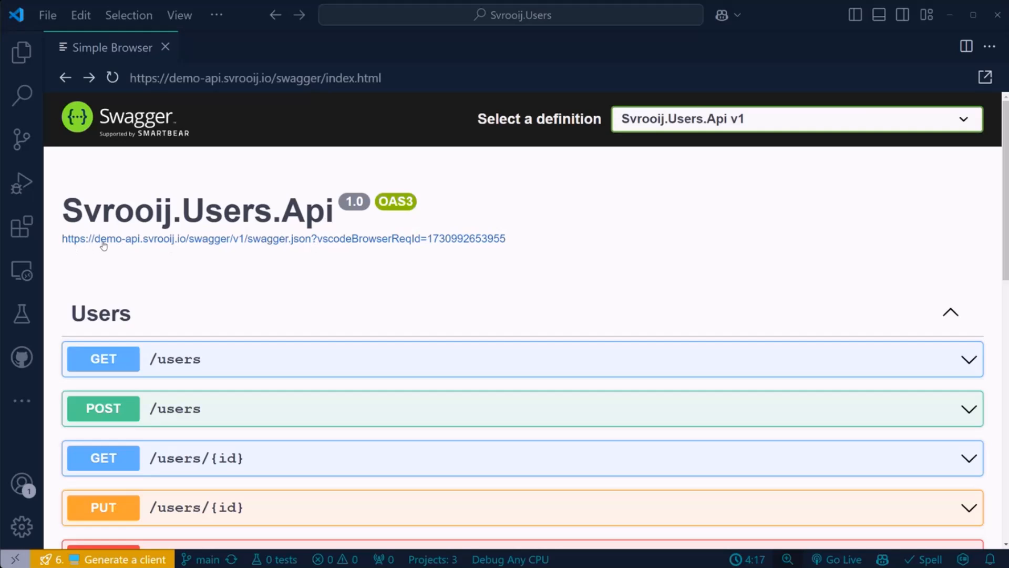
mouse_move(464, 256)
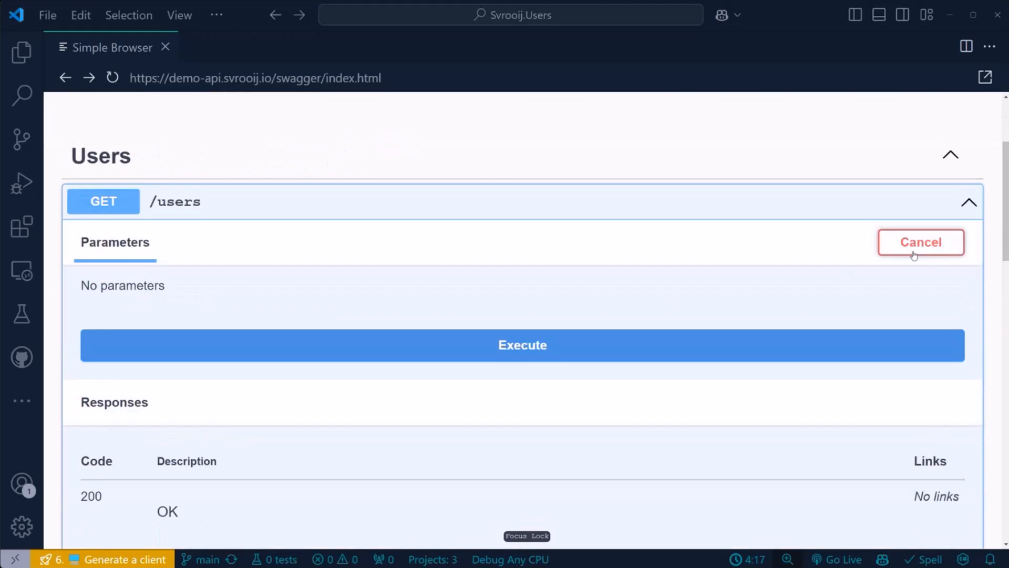
Scroll down to the GET /users response body listing the two demo users
scroll(down, 3)
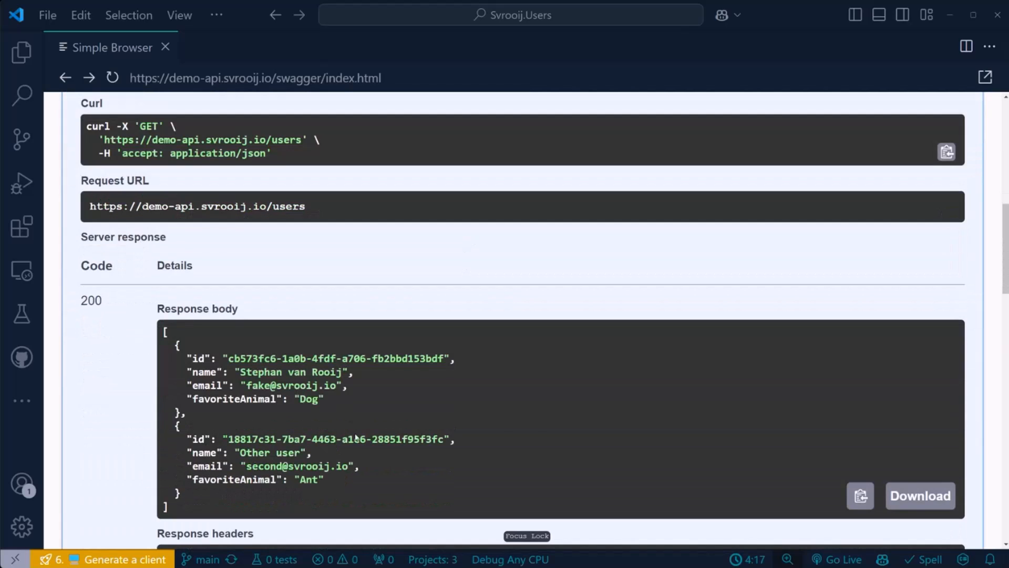
mouse_move(285, 275)
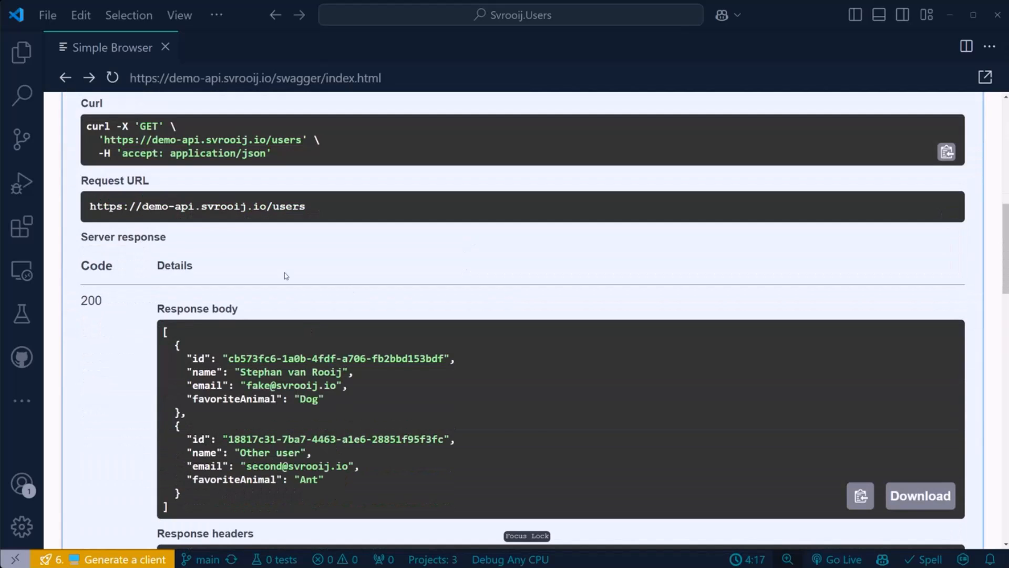
mouse_move(358, 275)
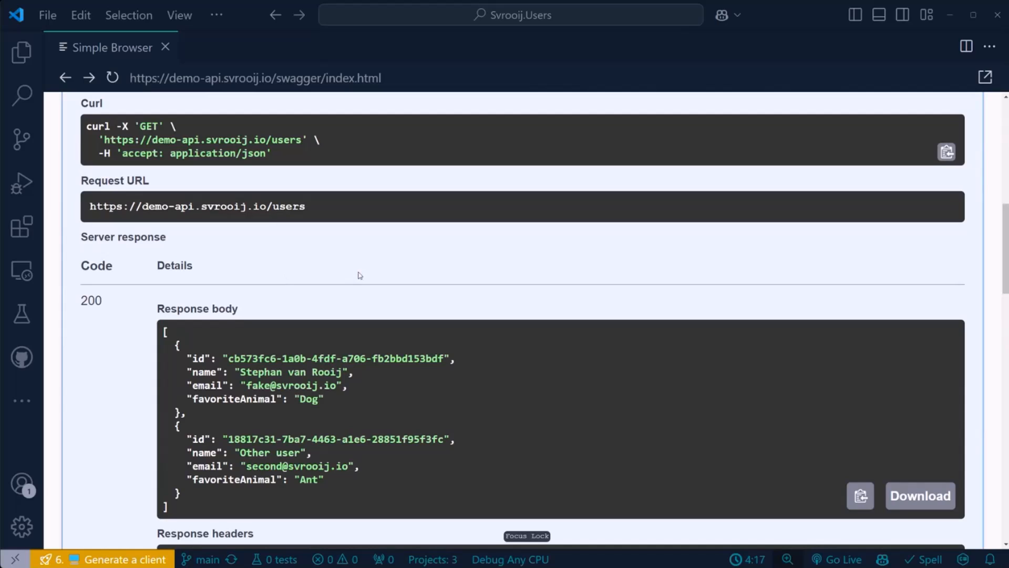
mouse_move(338, 214)
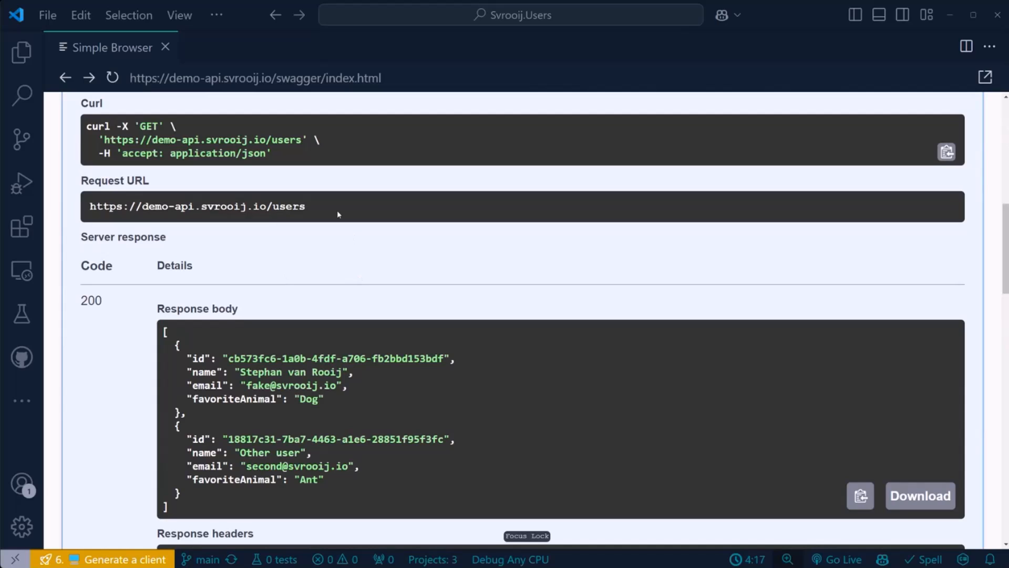
mouse_move(399, 47)
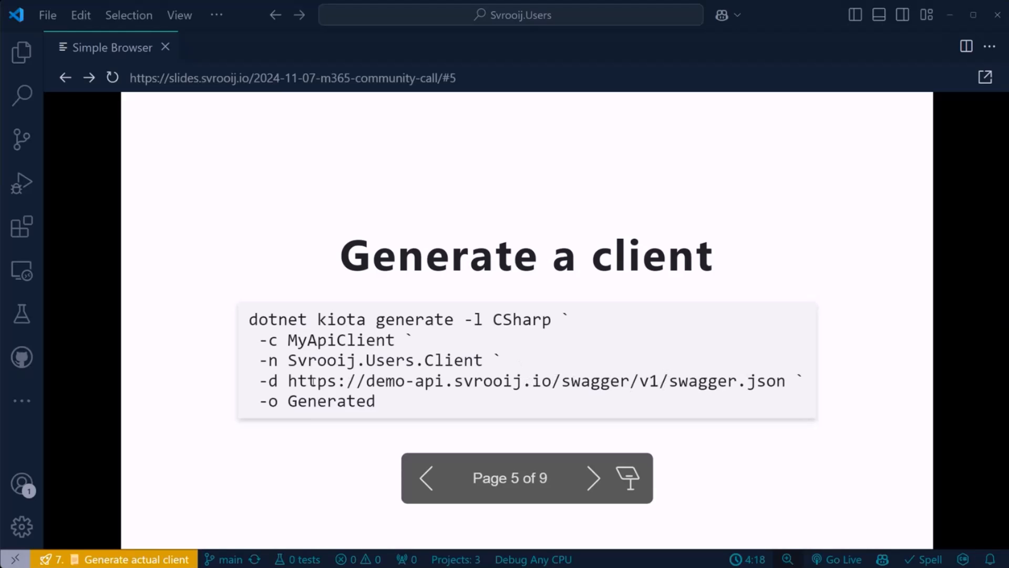
mouse_move(451, 406)
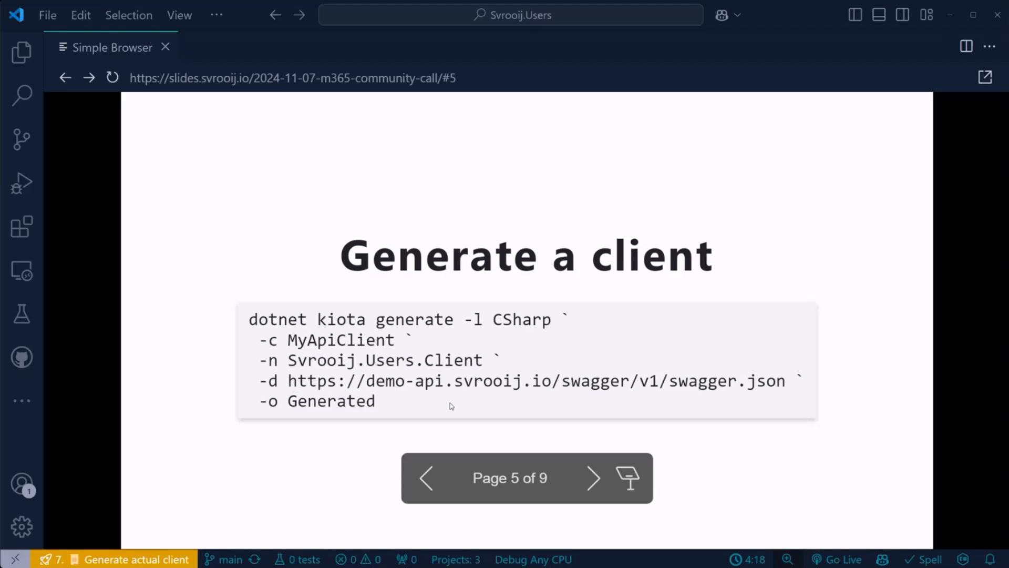
mouse_move(268, 314)
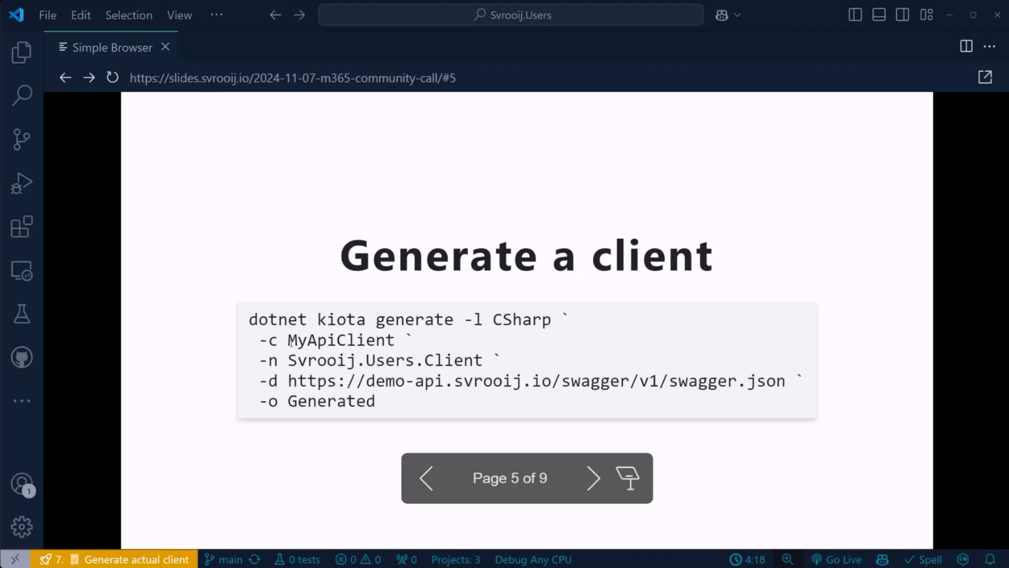
Highlight a word in the kiota generation command on the 'Generate a client' slide
double_click(341, 339)
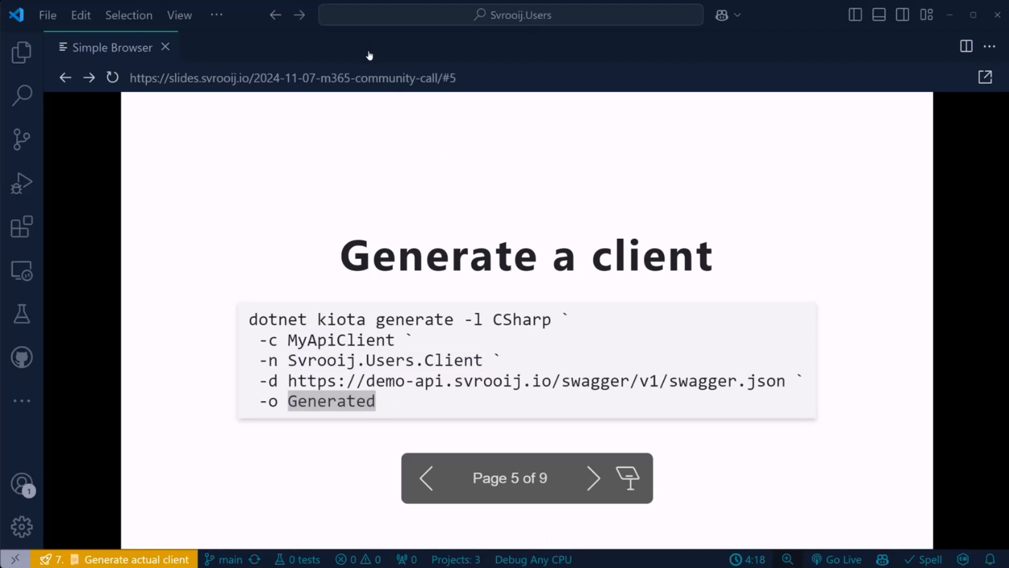
click(392, 47)
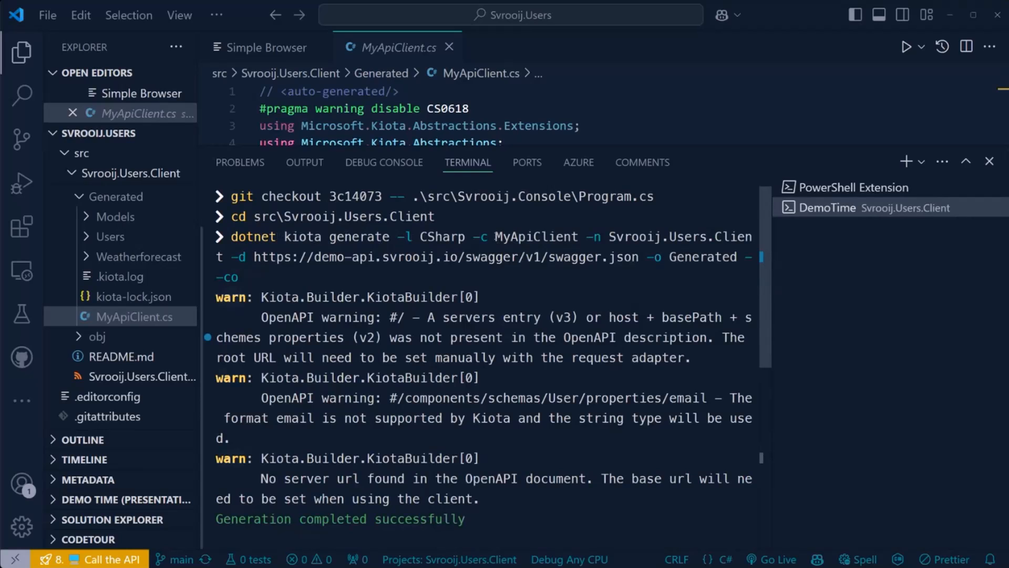
Highlight the trailing clean-output option of the dotnet kiota generate command
double_click(536, 236)
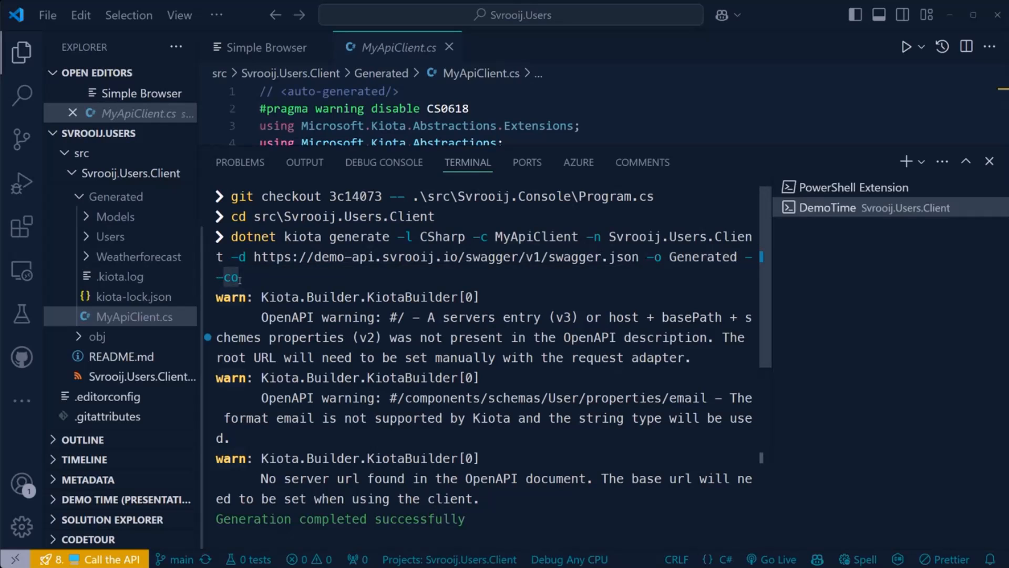
mouse_move(437, 256)
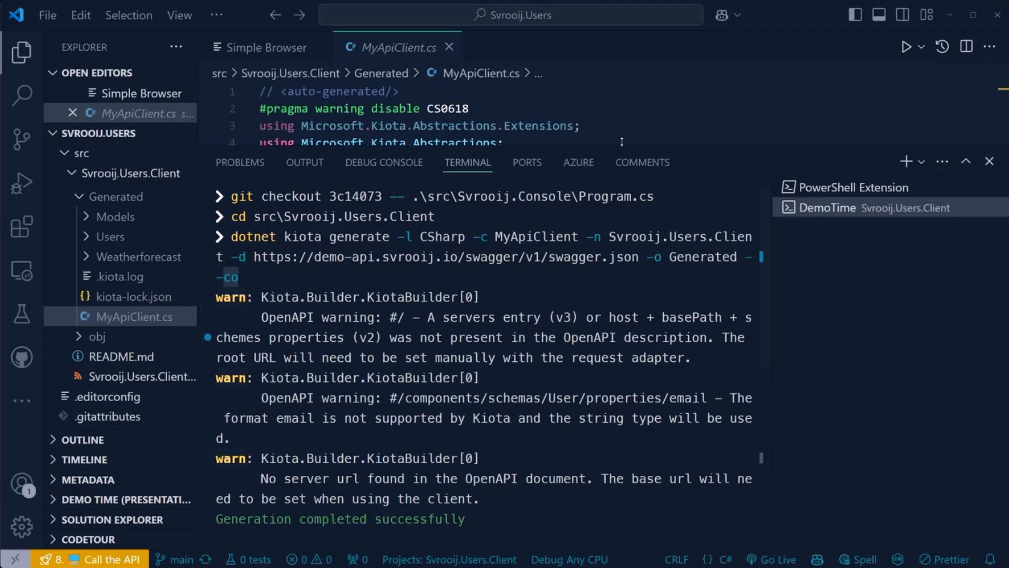
mouse_move(990, 161)
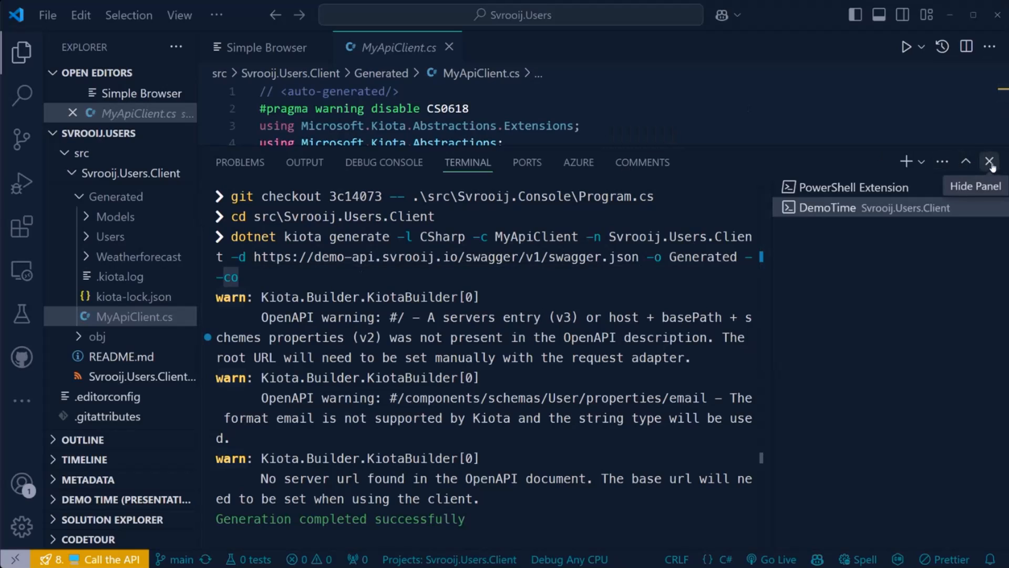
click(990, 161)
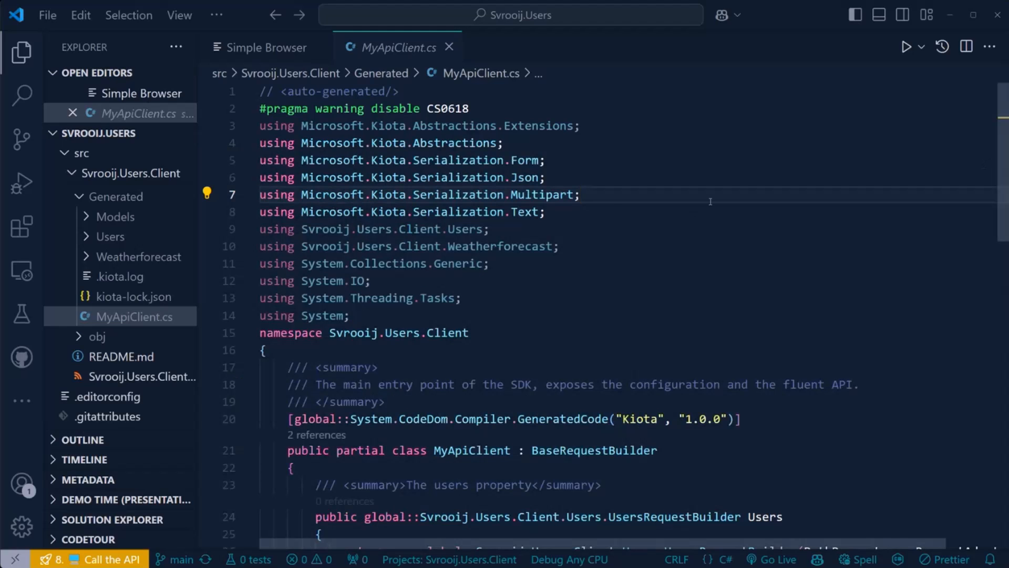
scroll(down, 3)
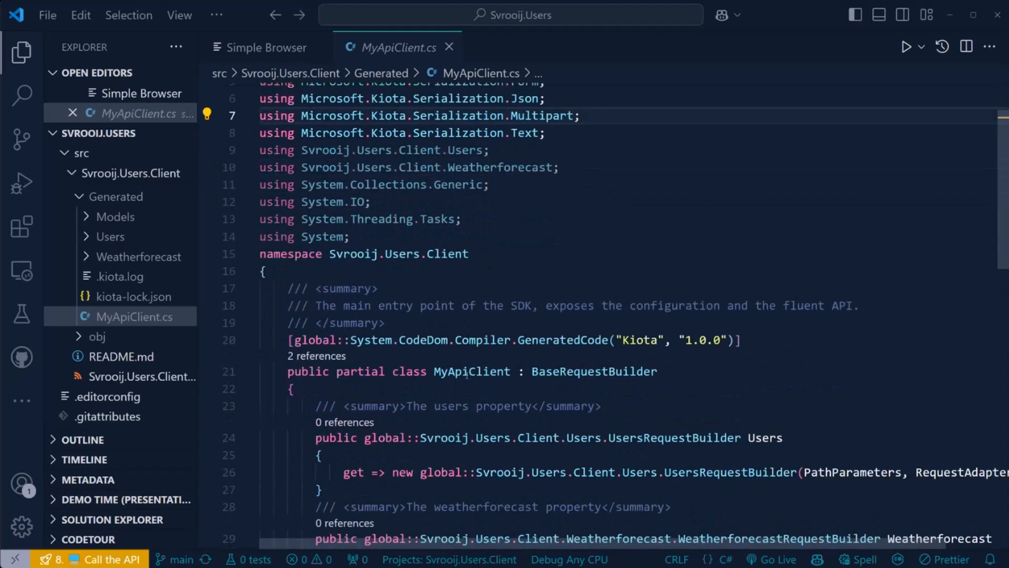
double_click(471, 371)
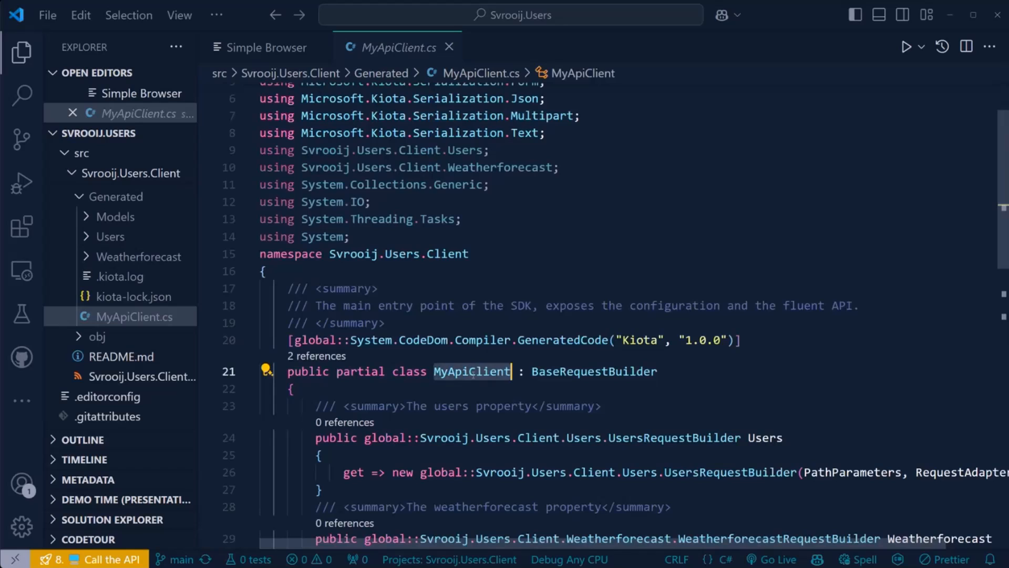
scroll(down, 3)
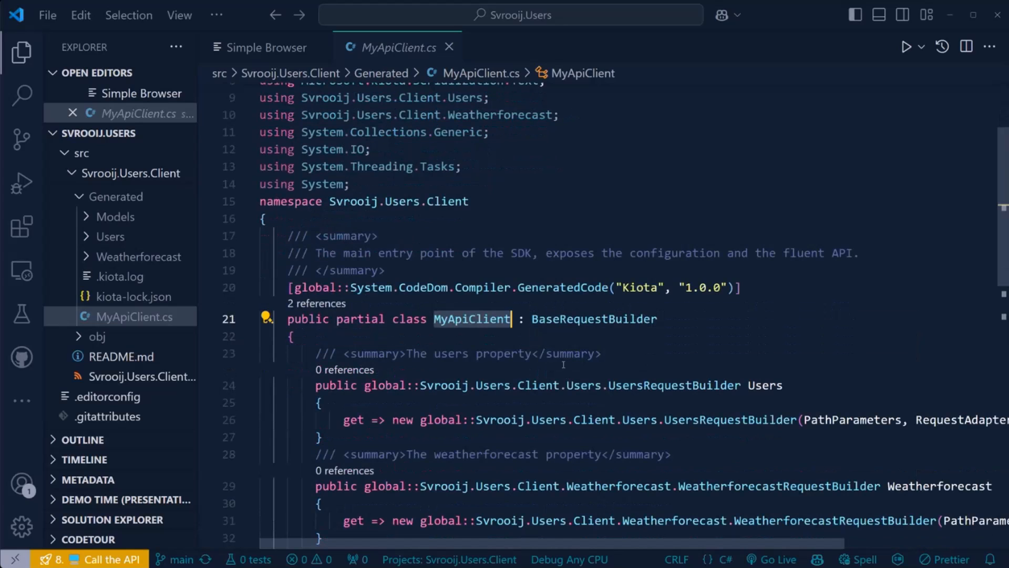
mouse_move(471, 318)
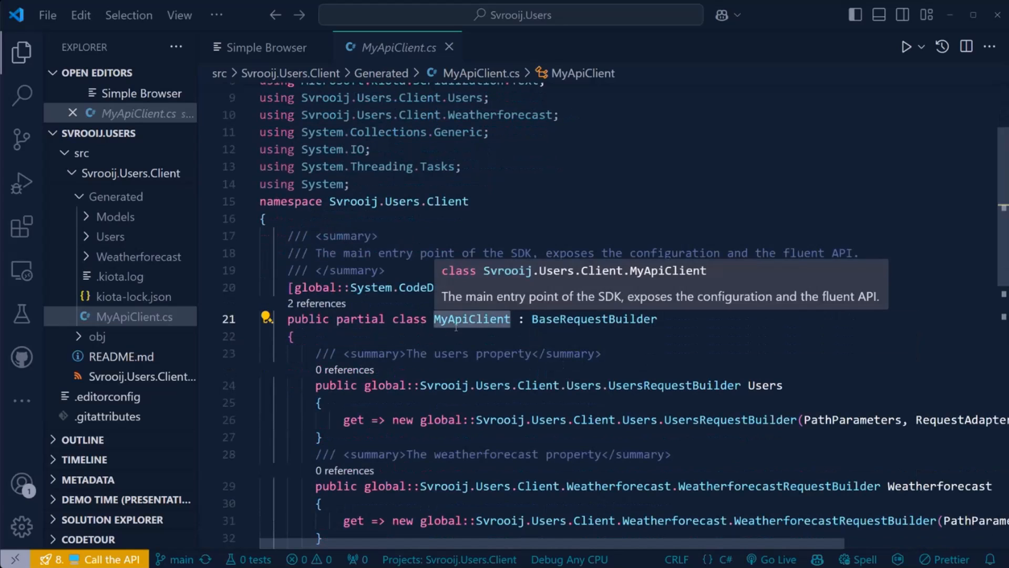
mouse_move(479, 328)
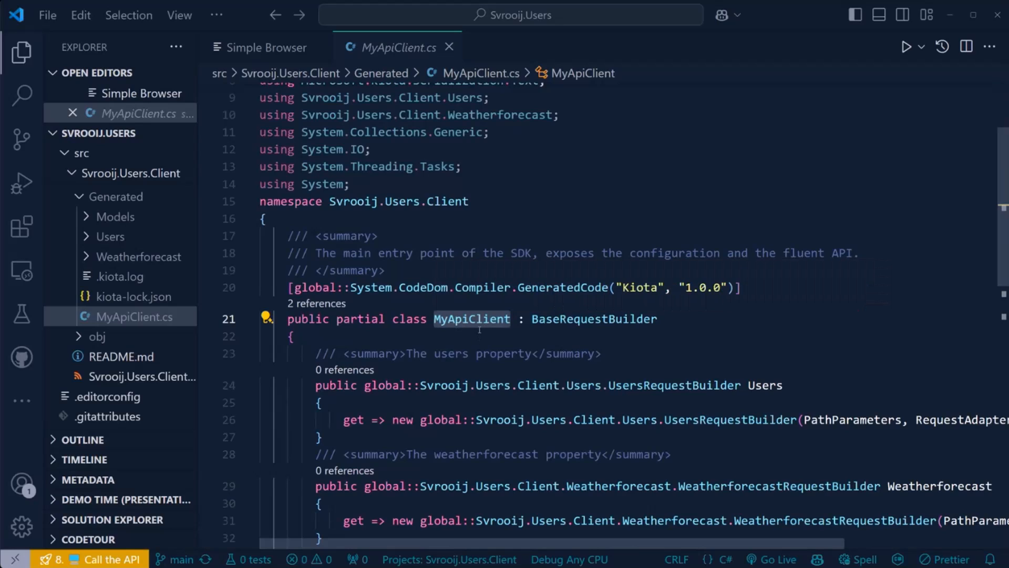
mouse_move(469, 358)
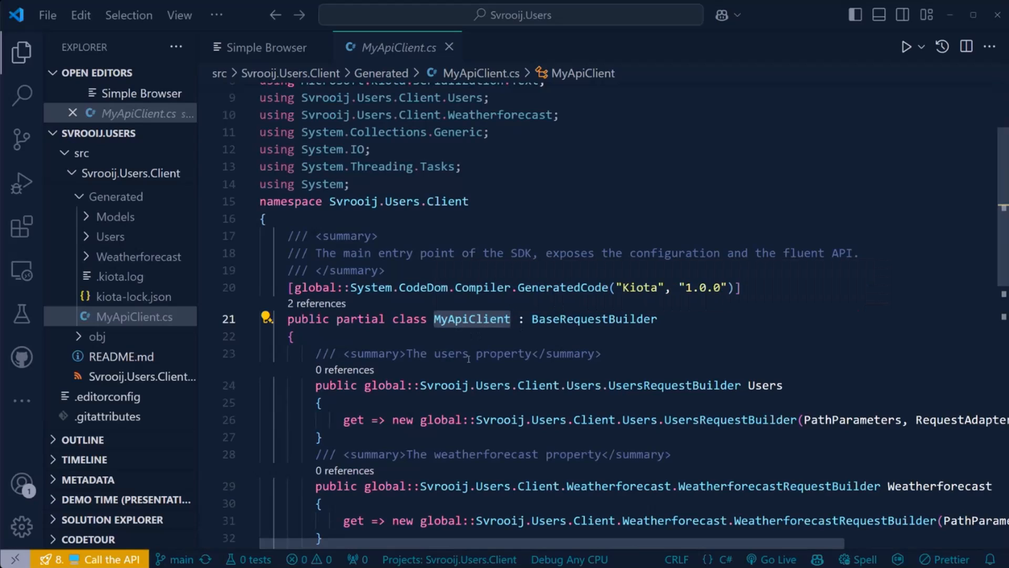
mouse_move(520, 334)
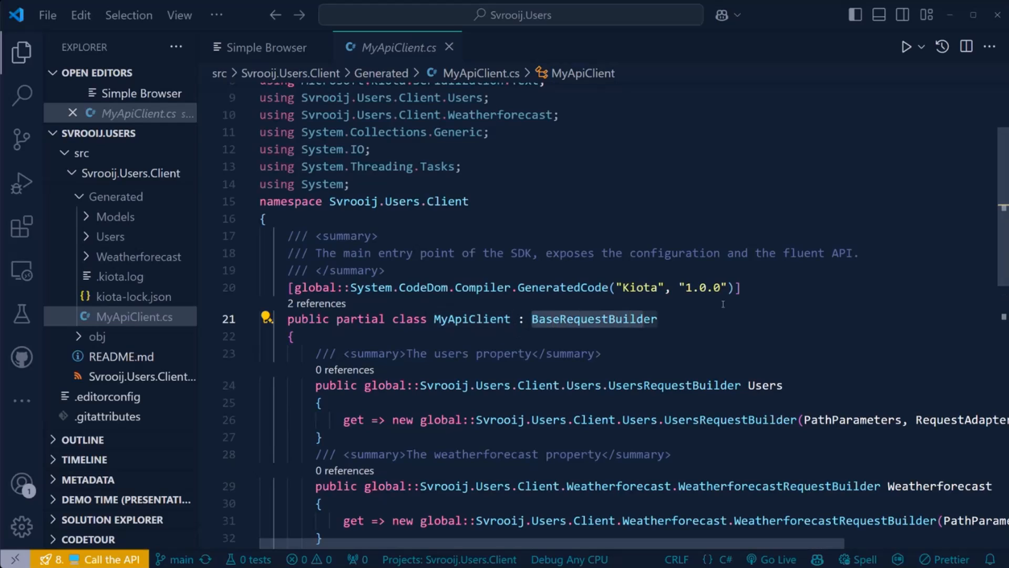
scroll(down, 3)
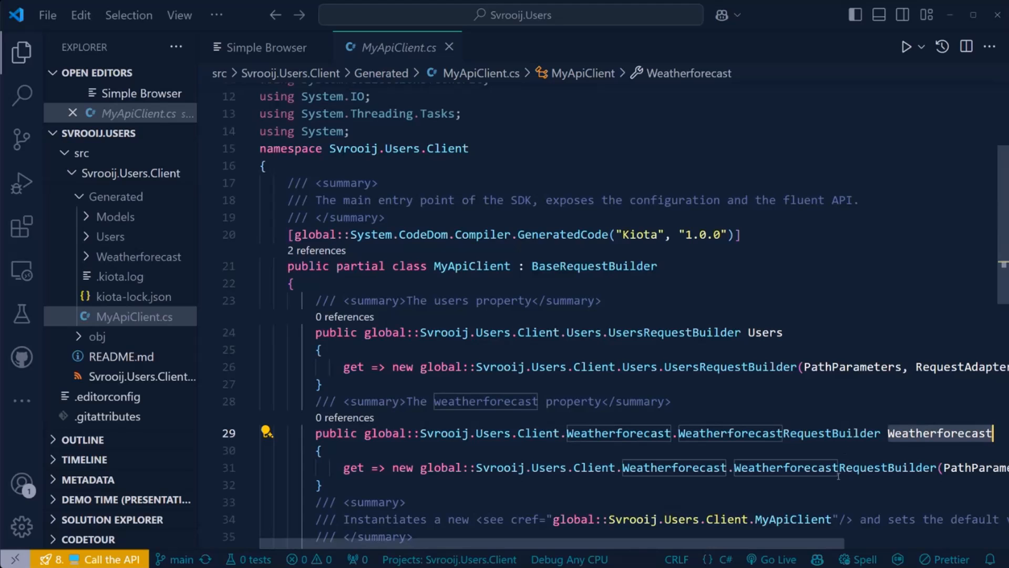
scroll(down, 3)
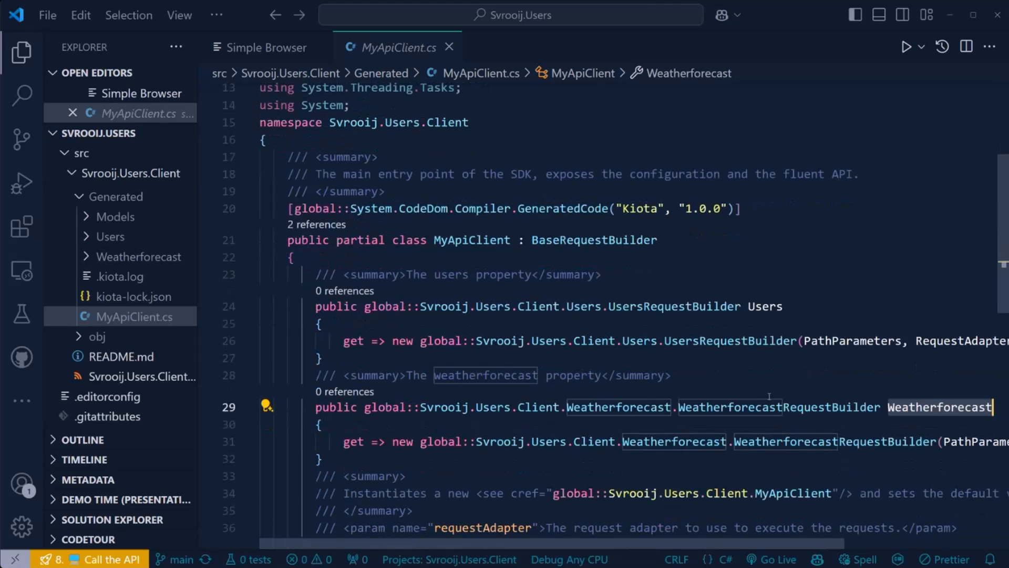
scroll(down, 3)
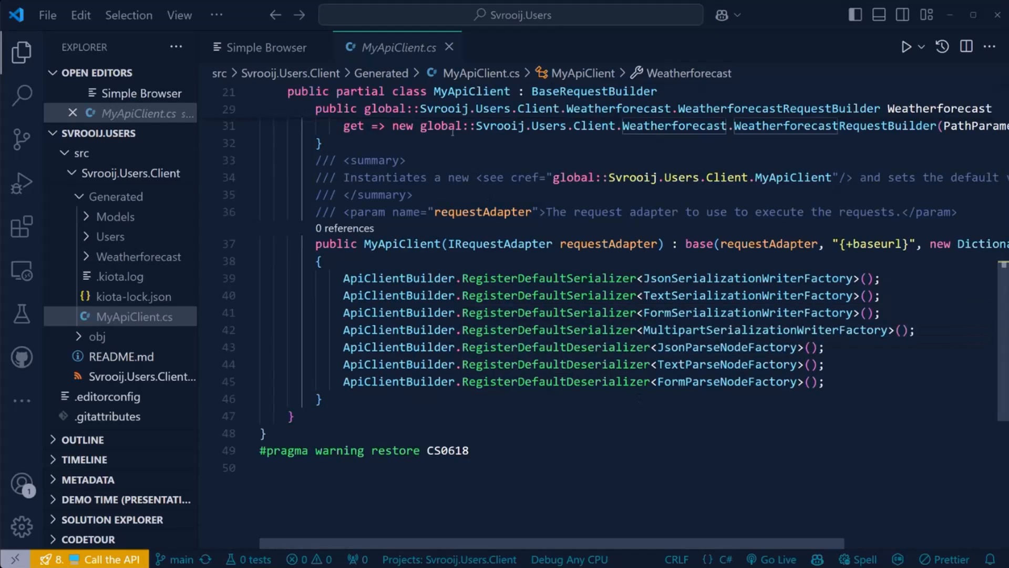
mouse_move(517, 47)
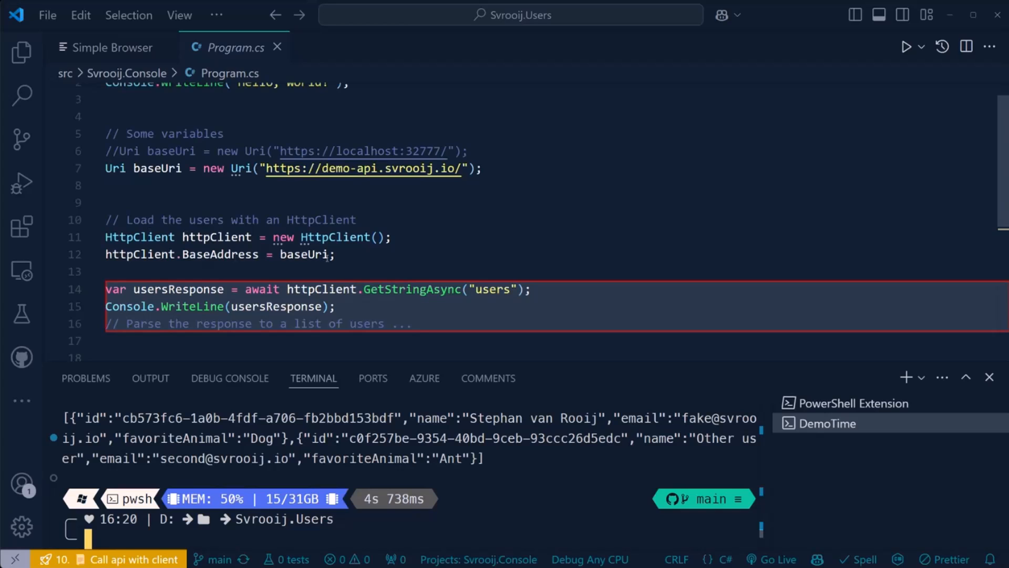
Review the HttpClient GetStringAsync code and its raw users JSON output
scroll(down, 3)
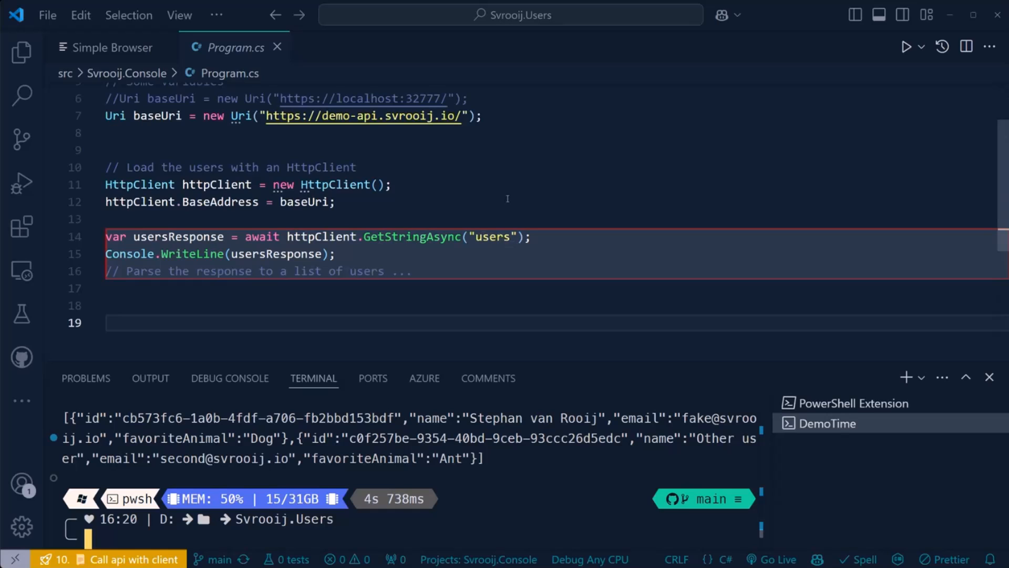
mouse_move(492, 237)
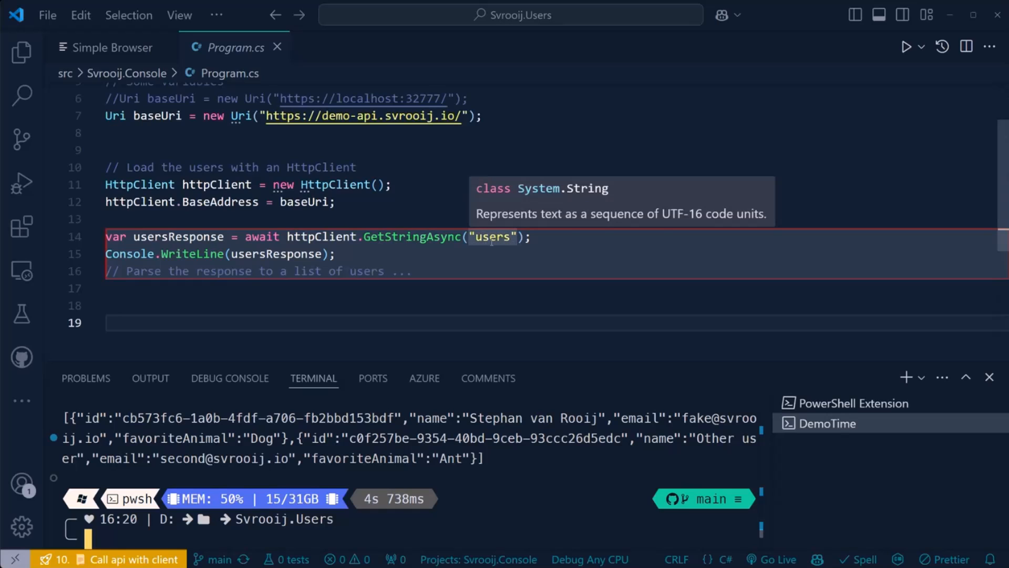
mouse_move(399, 472)
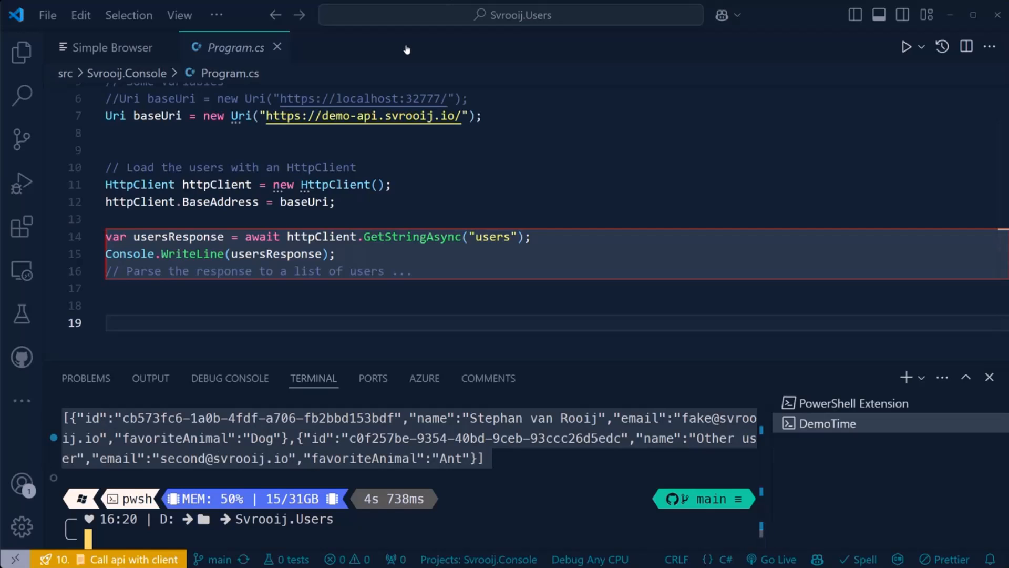
Bring in the MyApiClient version of Program.cs and dismiss the failed-save warning
click(107, 322)
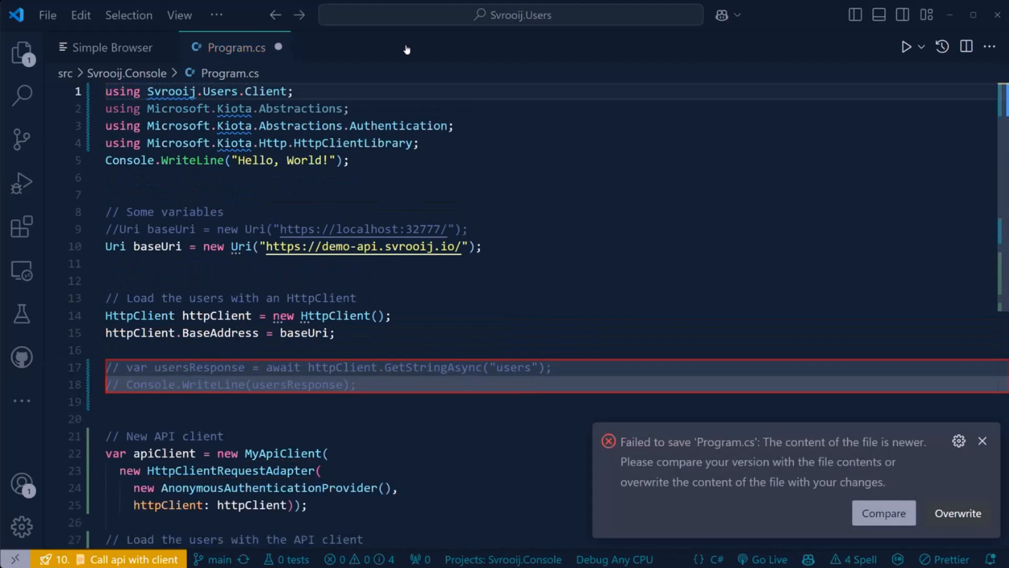
scroll(down, 3)
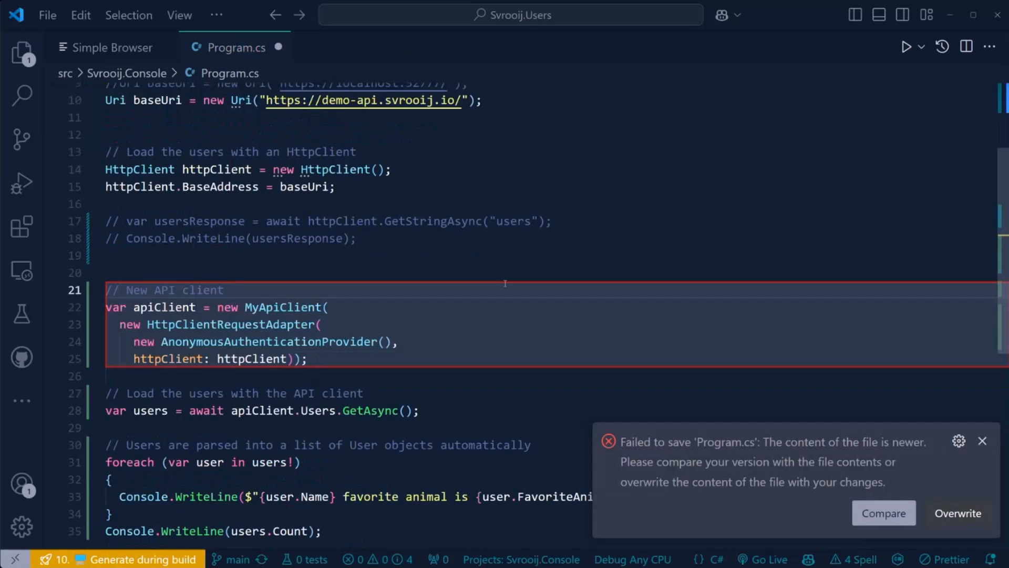
mouse_move(982, 442)
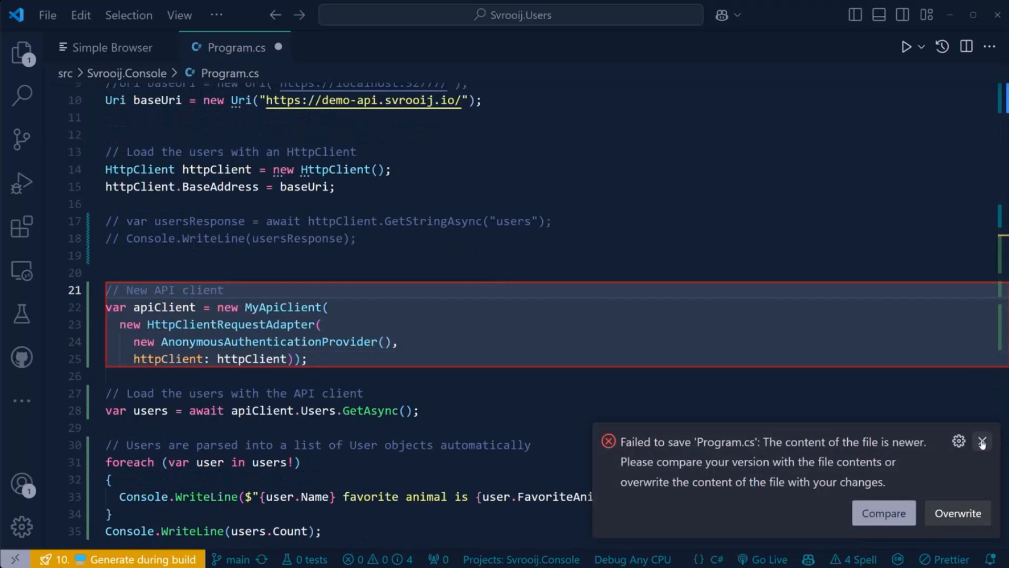
click(982, 442)
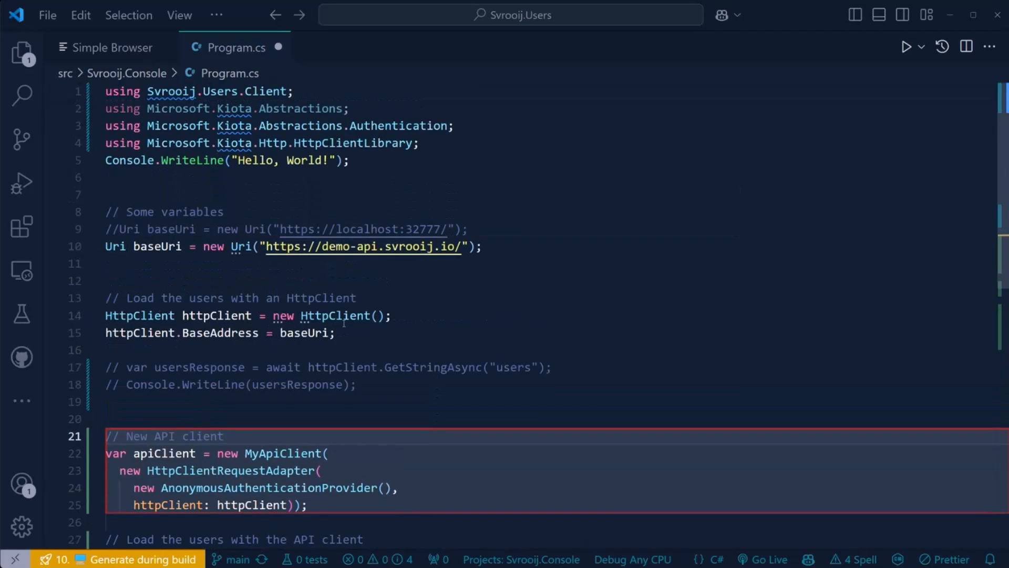
scroll(down, 3)
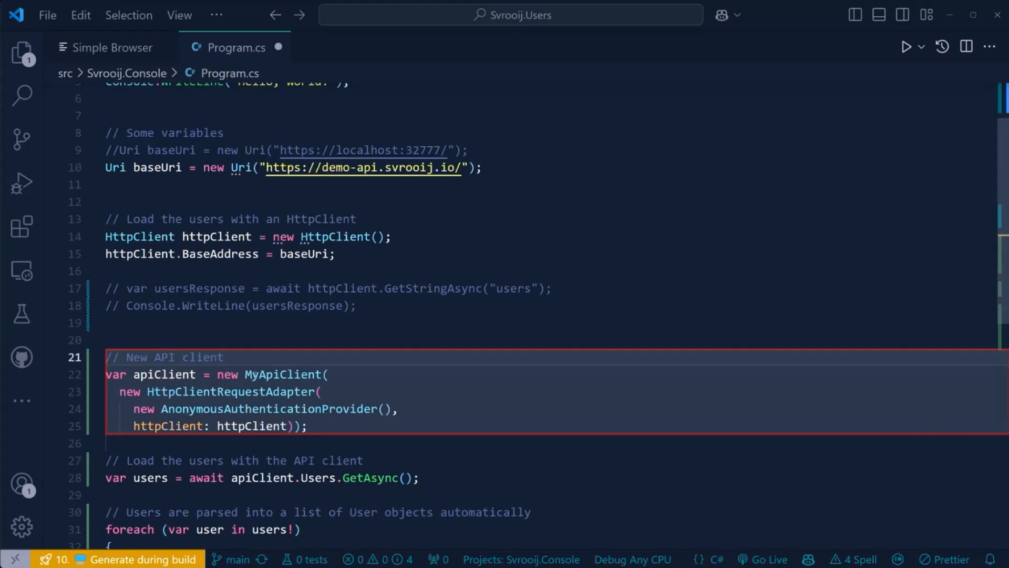
mouse_move(282, 374)
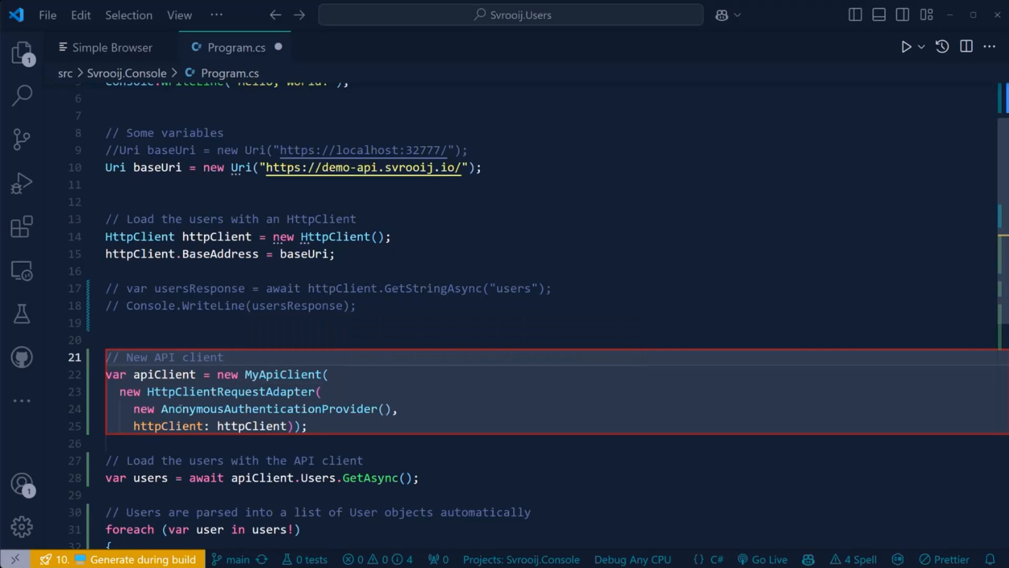
Point out the anonymous authentication provider and the apiClient.Users.GetAsync() call, then build
click(185, 408)
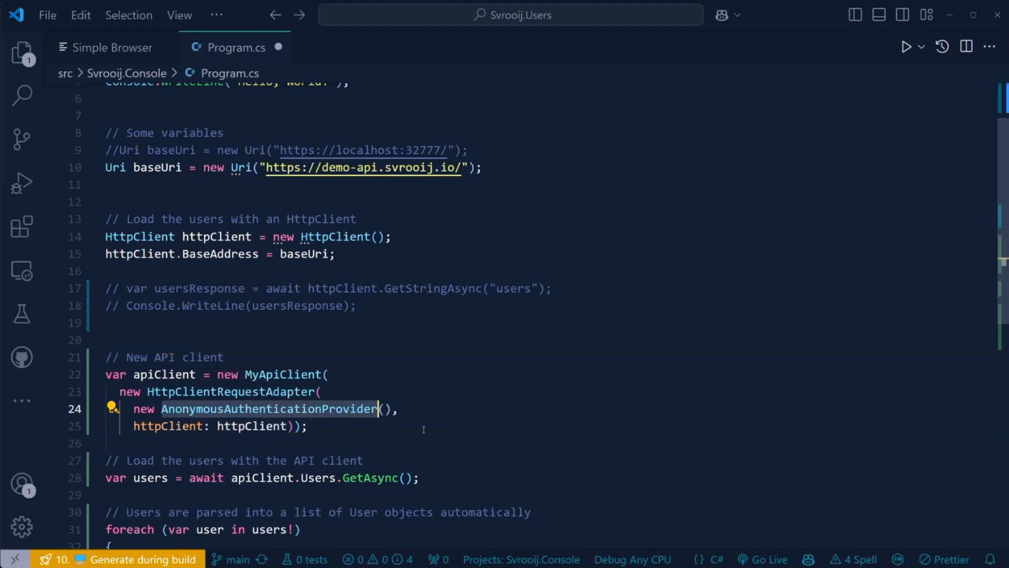
click(377, 425)
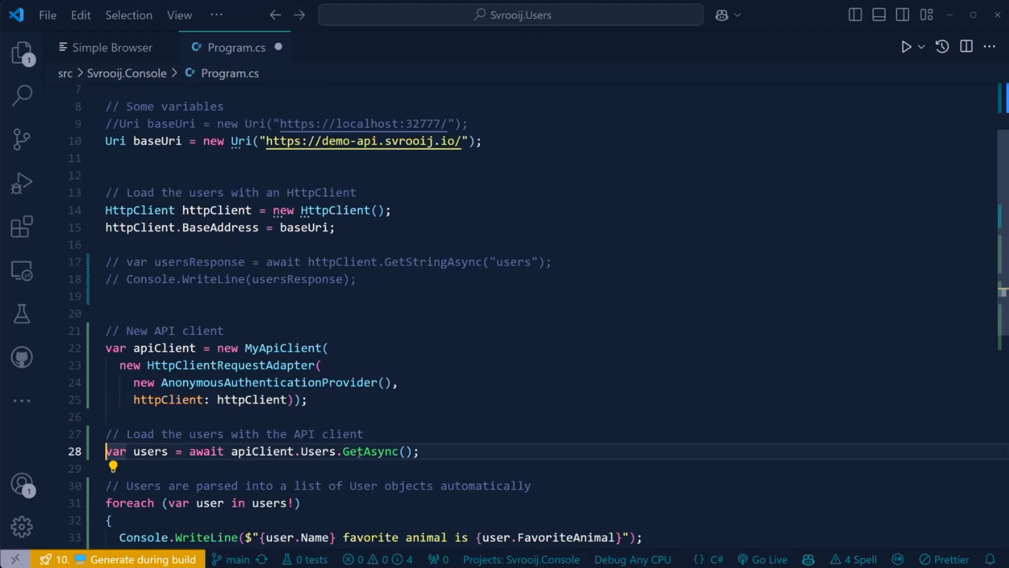
scroll(down, 3)
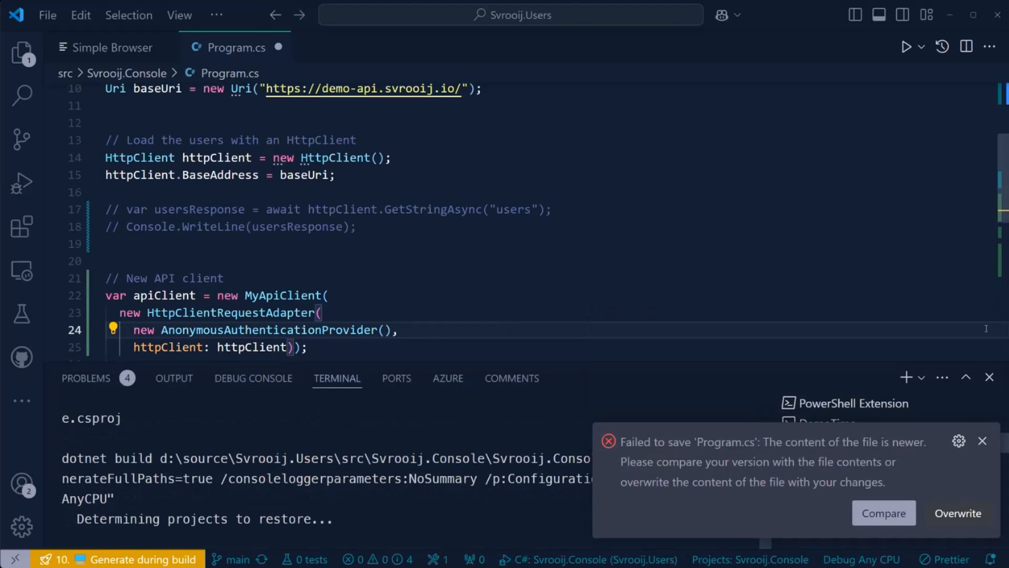
Set a breakpoint on the user print line and launch the console app under the debugger
click(21, 182)
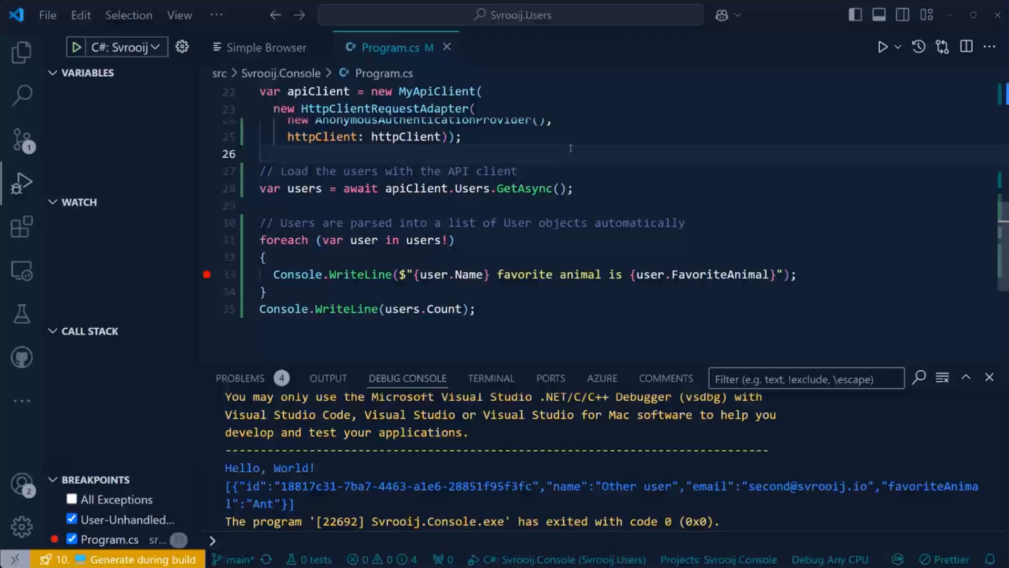
mouse_move(523, 188)
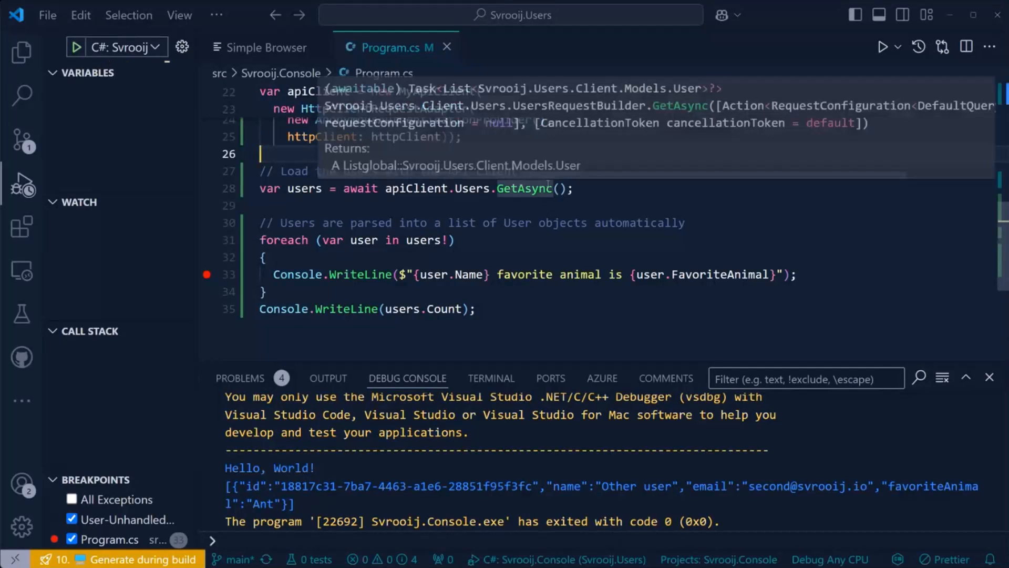
click(491, 377)
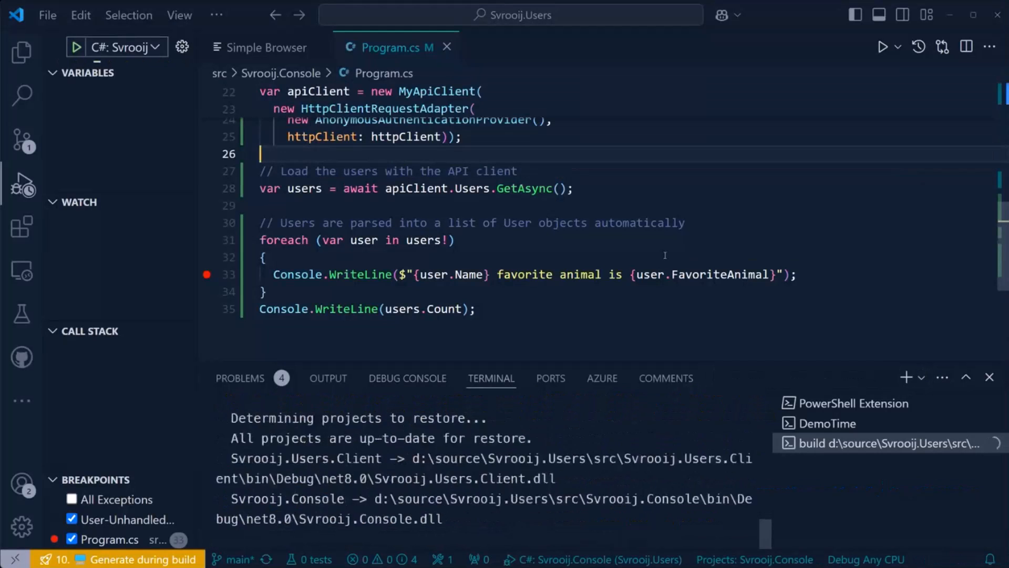
click(77, 47)
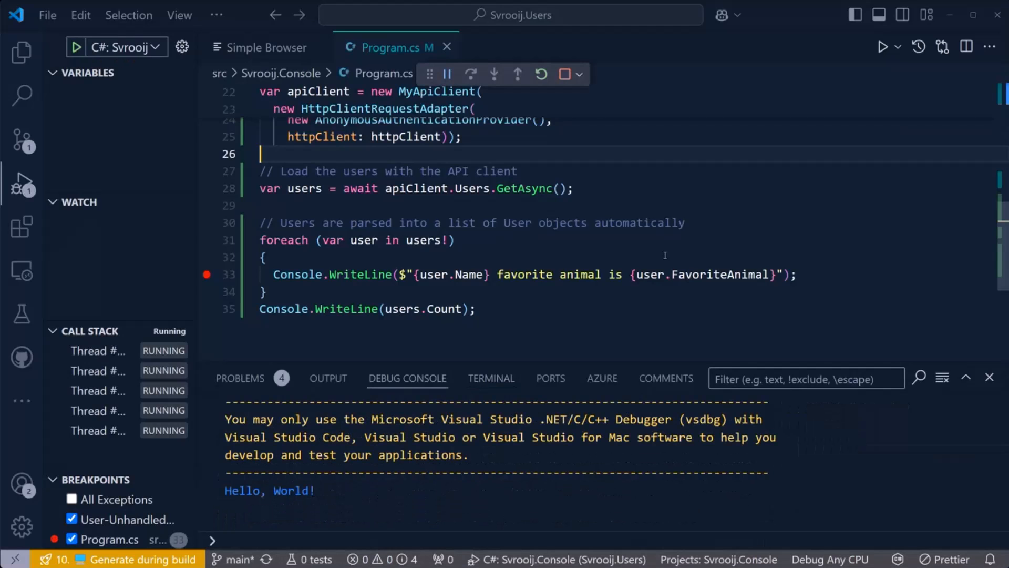
click(447, 74)
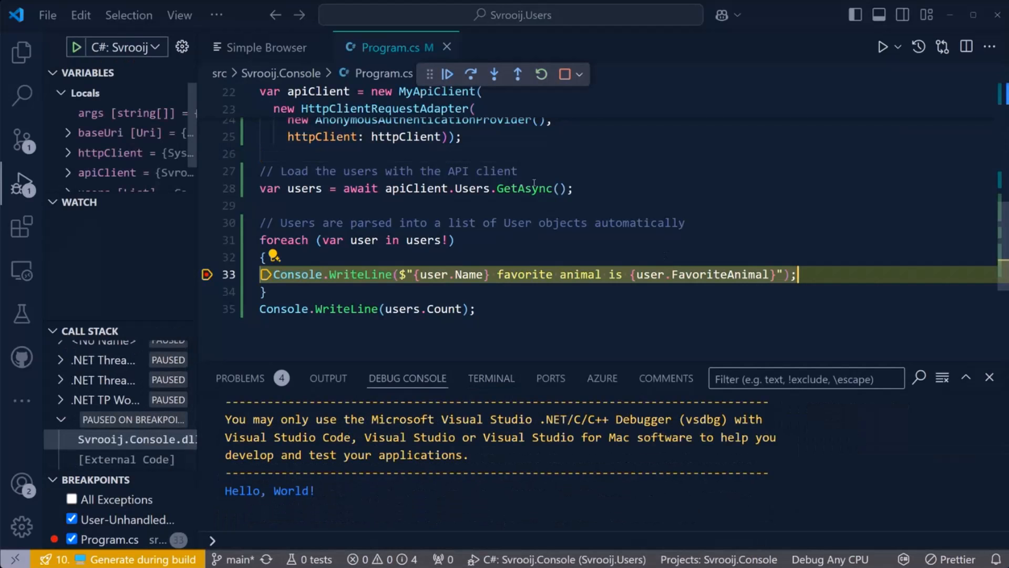
mouse_move(304, 188)
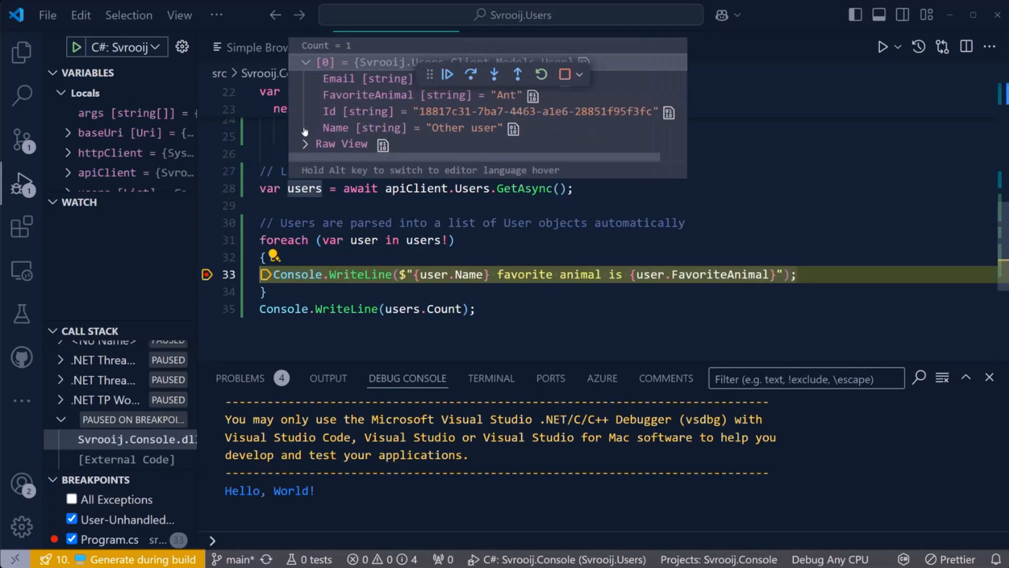
mouse_move(345, 90)
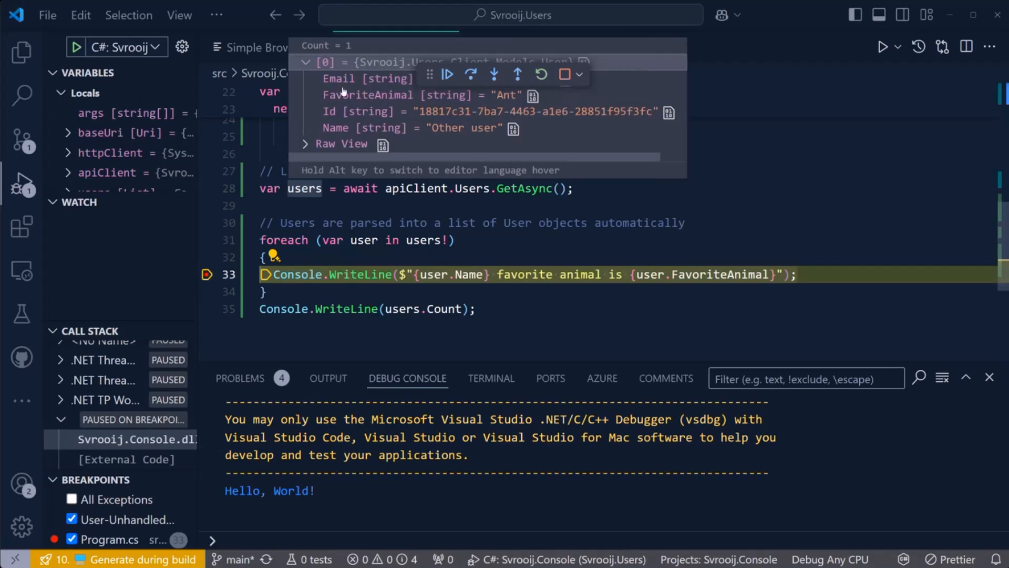
mouse_move(367, 136)
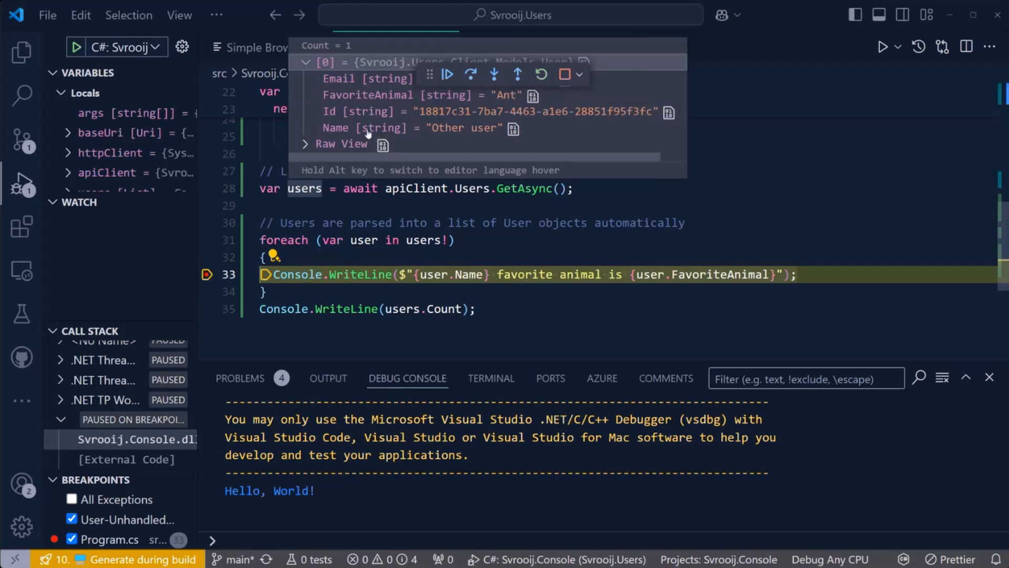
mouse_move(352, 85)
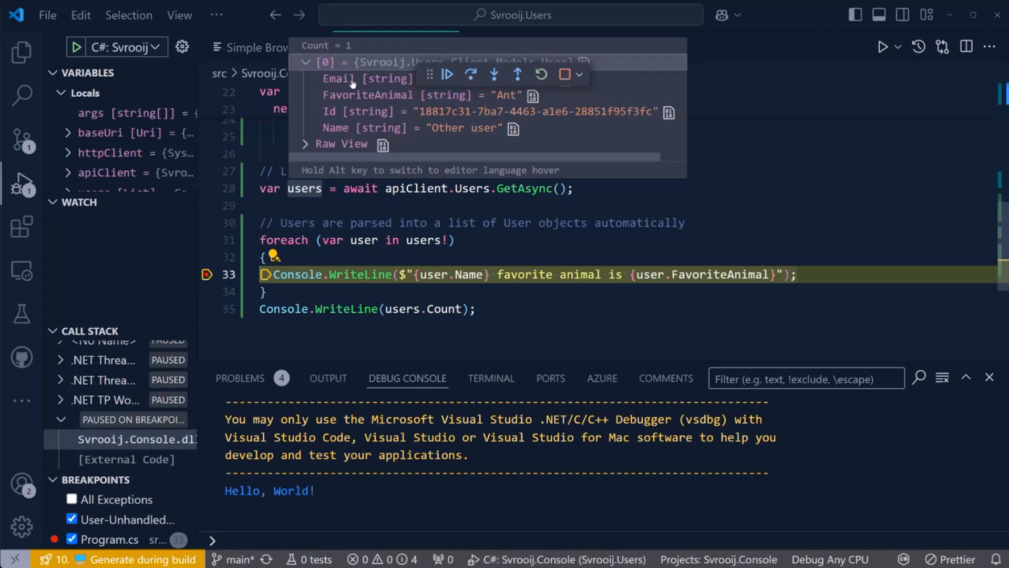
mouse_move(312, 122)
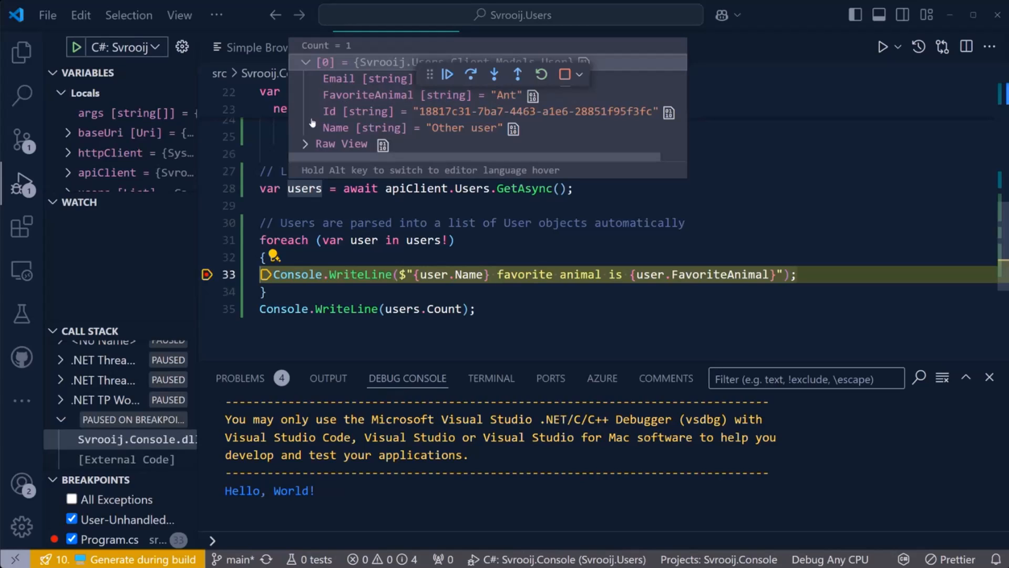
mouse_move(466, 134)
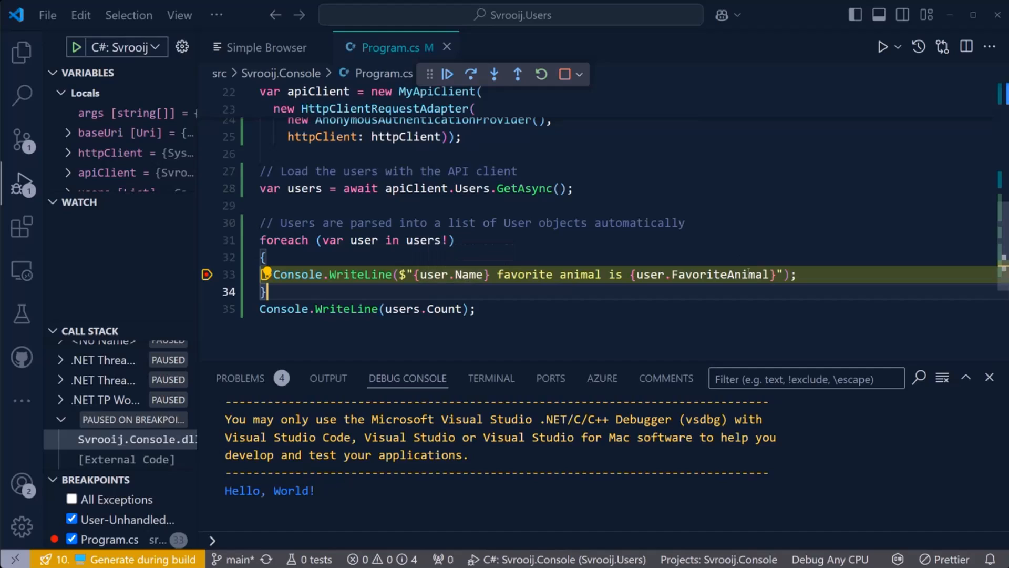
mouse_move(428, 183)
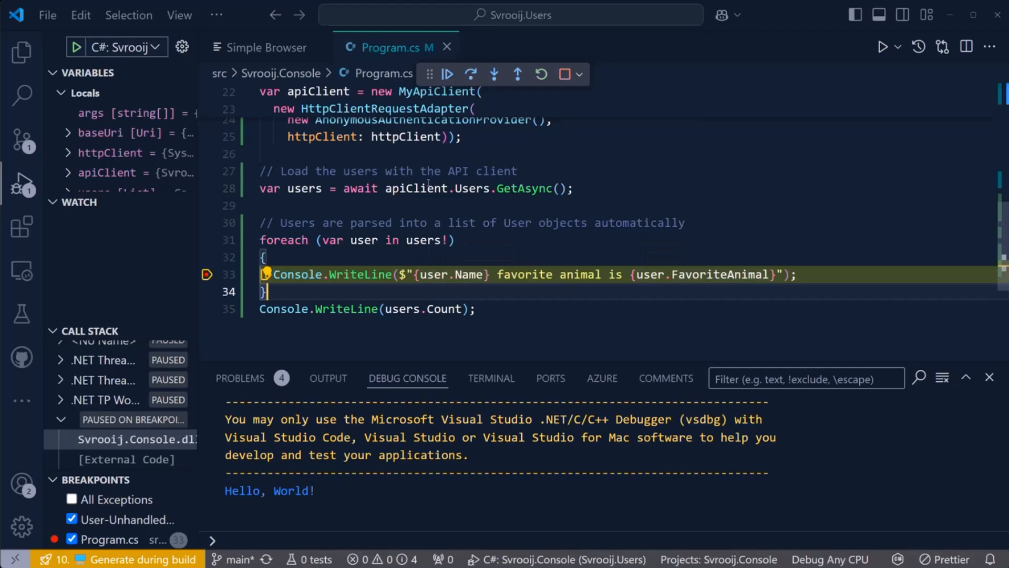
mouse_move(466, 257)
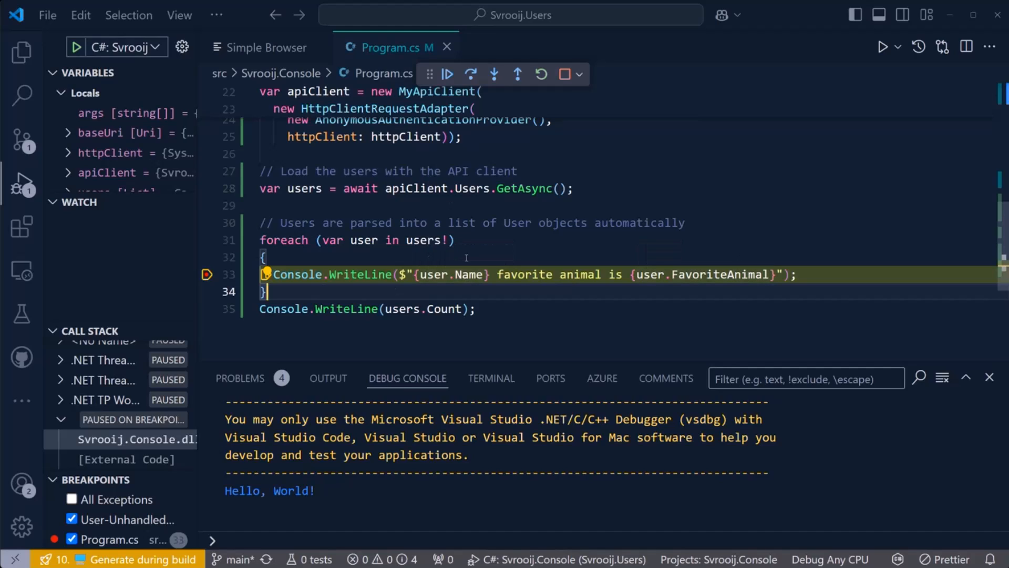
mouse_move(423, 239)
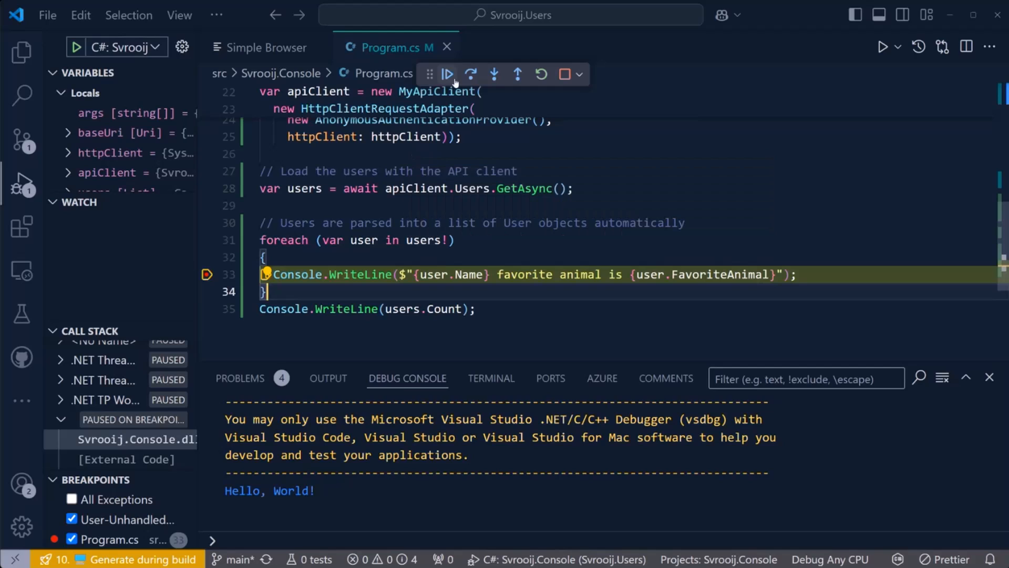
Resume so the run finishes printing 'Other user favorite animal is Ant', then start editing after the apiClient setup
click(447, 74)
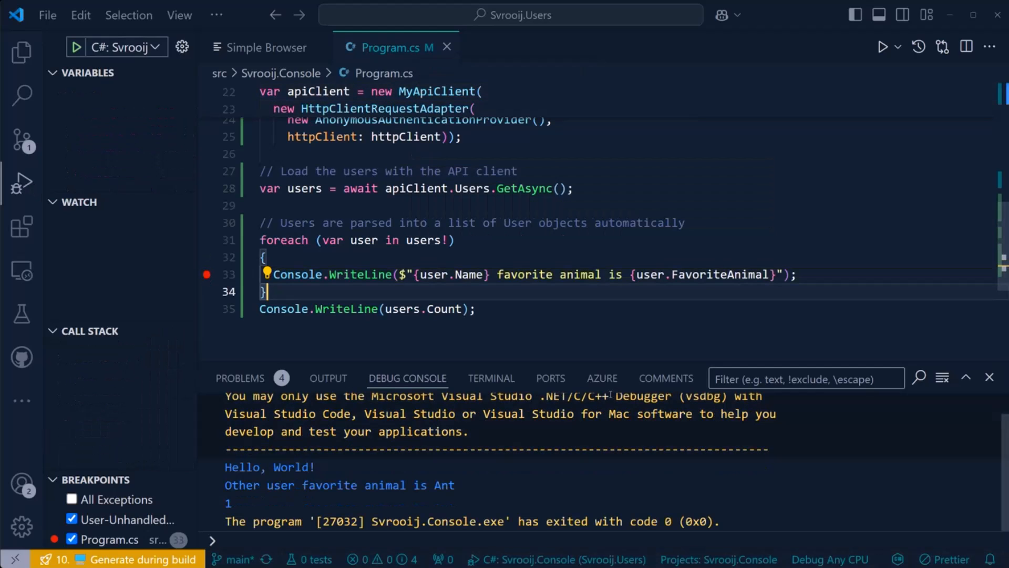
mouse_move(537, 292)
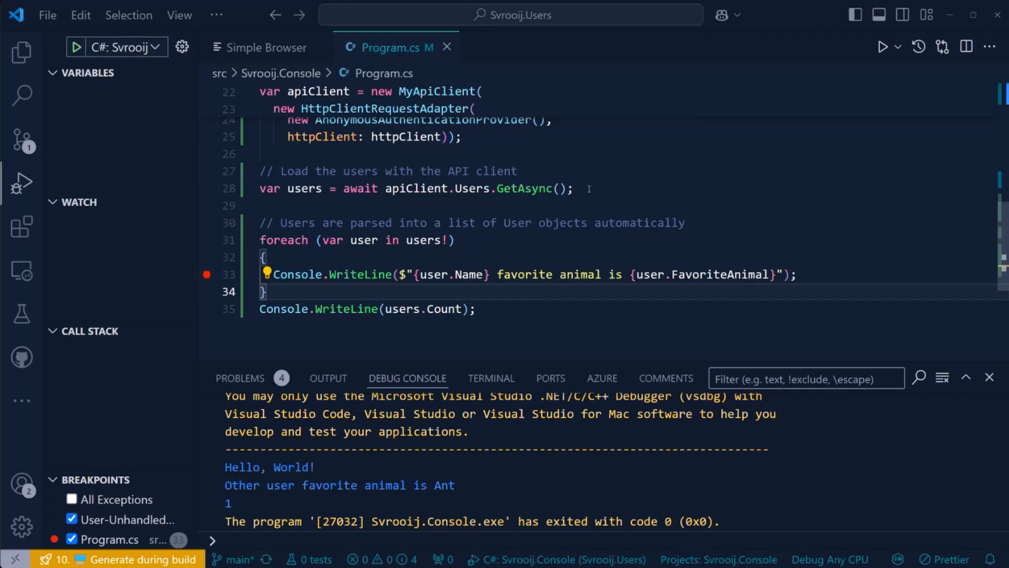
click(264, 291)
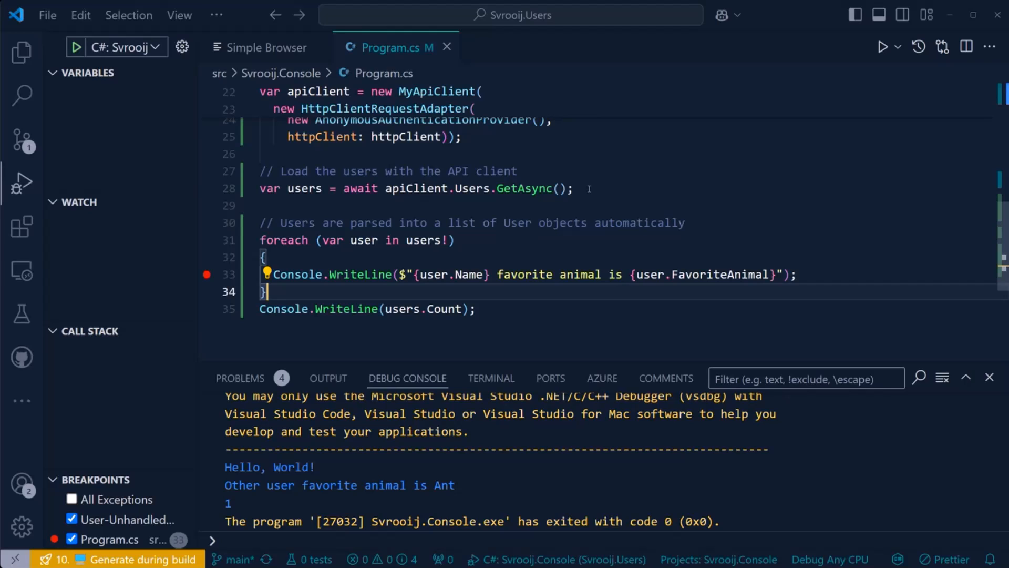
mouse_move(508, 193)
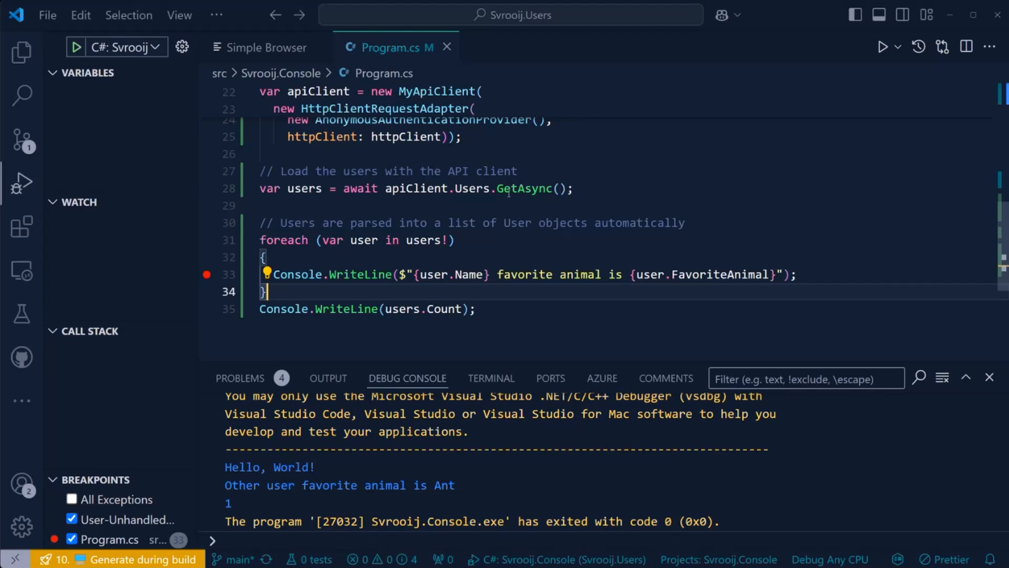
mouse_move(296, 155)
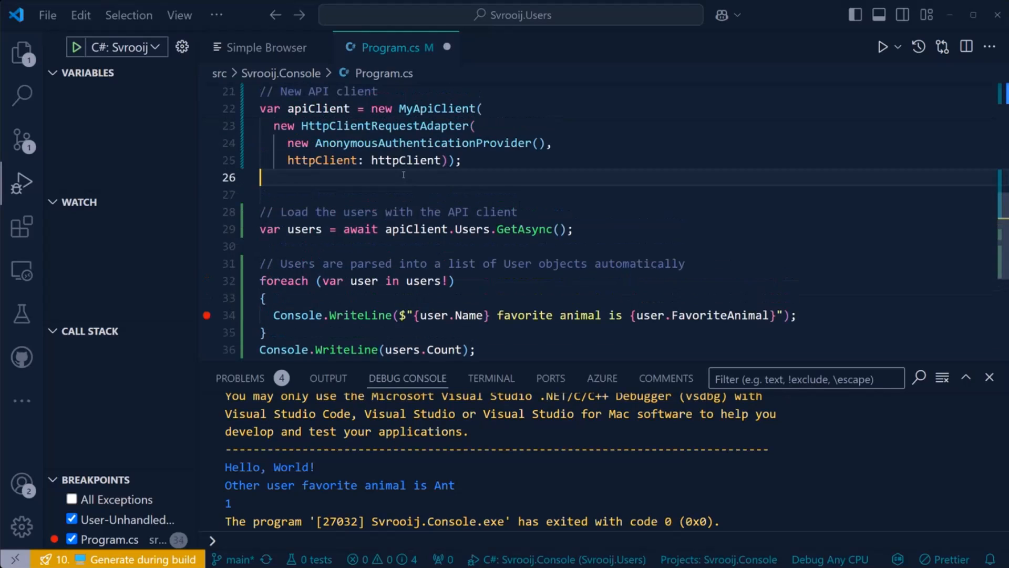
Add var extraUser = await apiClient.Users.PostAsync(new User { Name, FavoriteAnimal = "Dogs" })
text(var)
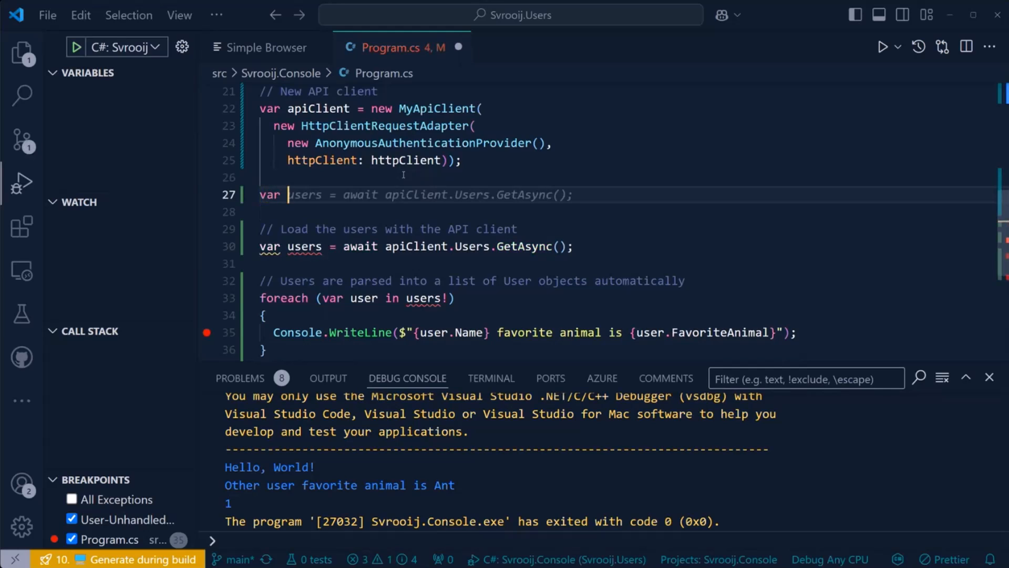
text(extra)
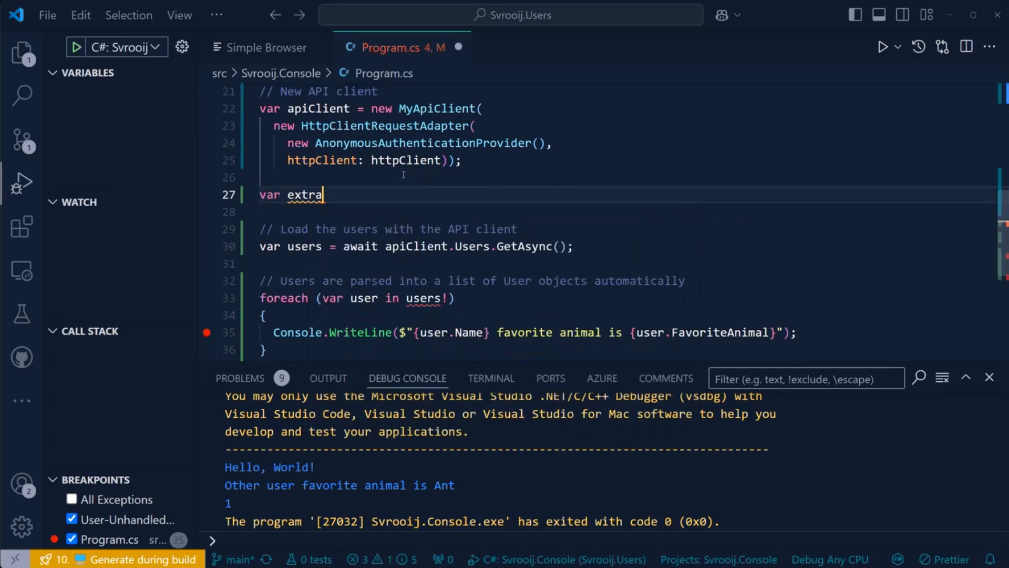
text(User = a)
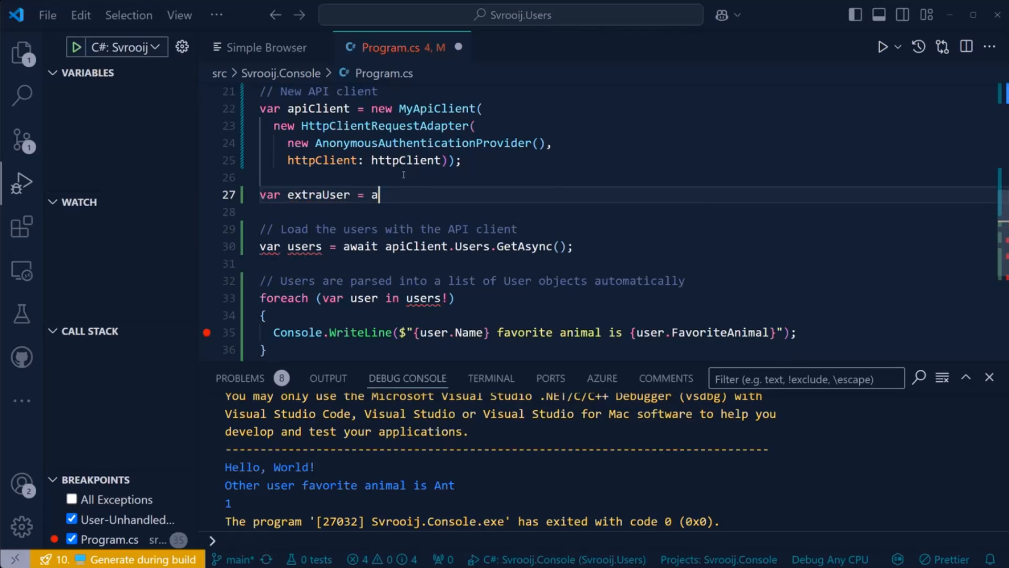
text(wait apiClient.Users.PostAsync(new Svrooij.Users.Client.Models.User {)
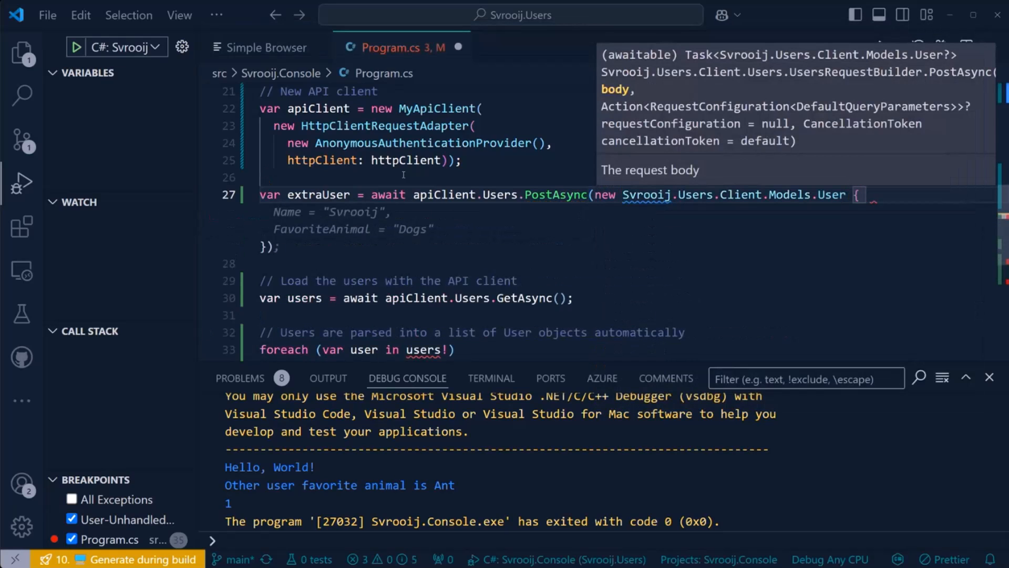
text(namespace Name)
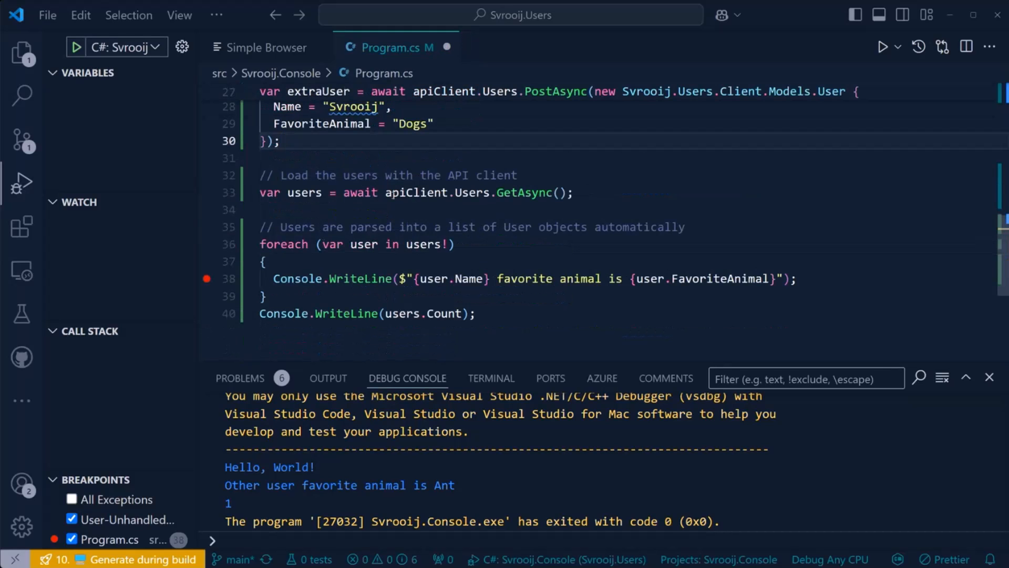
Run the program under the debugger again
scroll(up, 3)
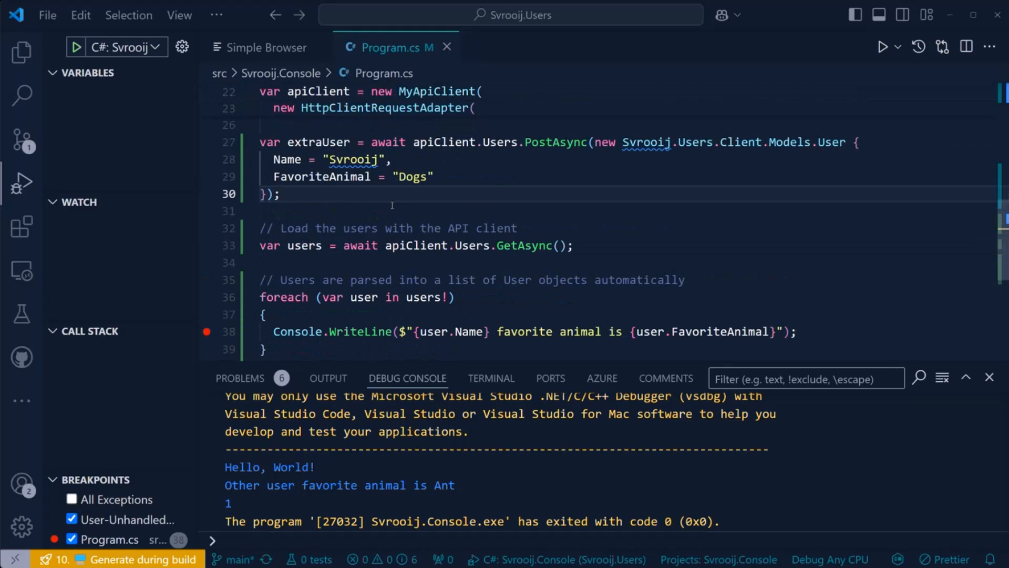
click(491, 378)
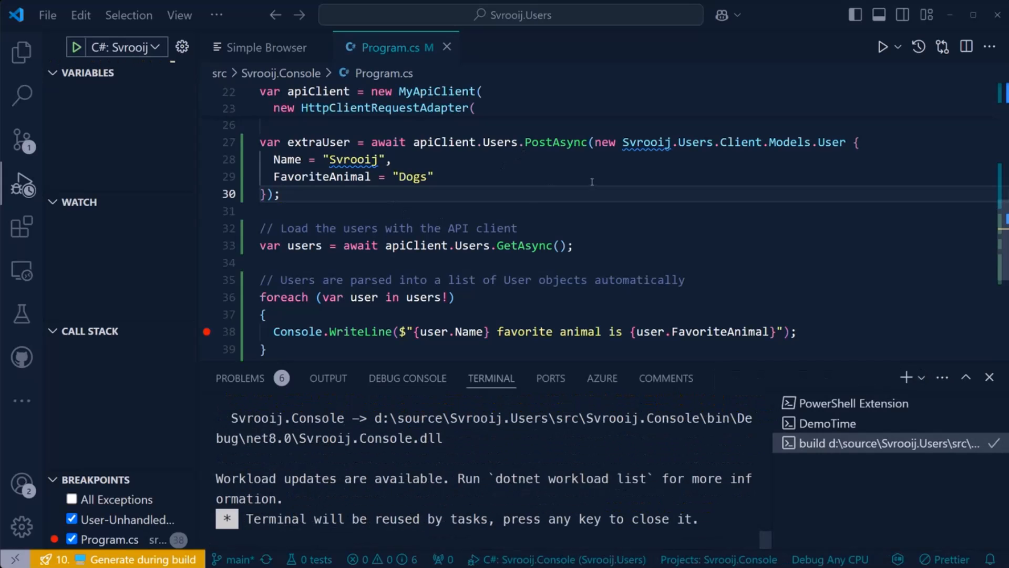
Continue past the 400 ApiException until the program exits, then close UsersRequestBuilder.cs
click(882, 46)
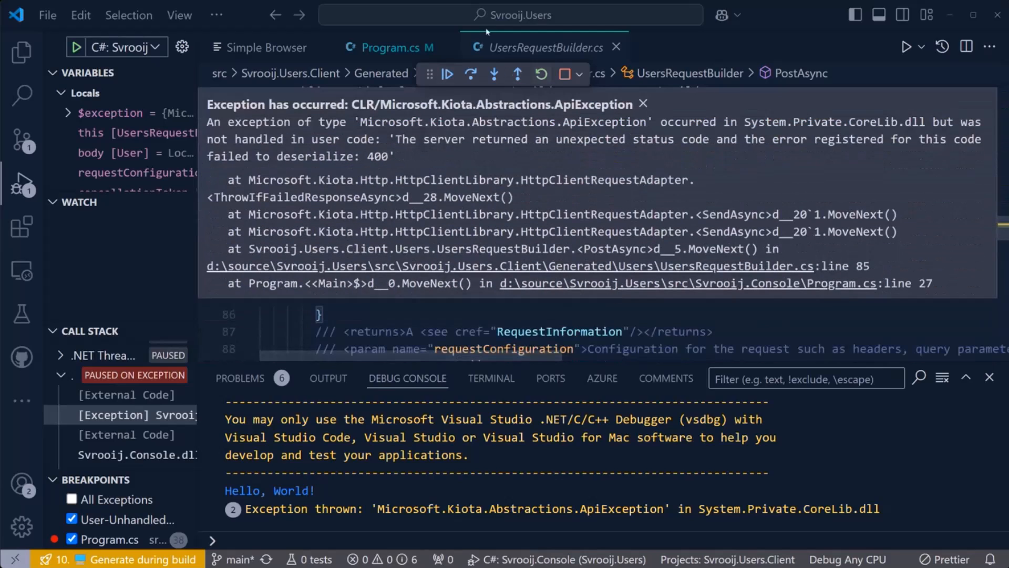
mouse_move(446, 75)
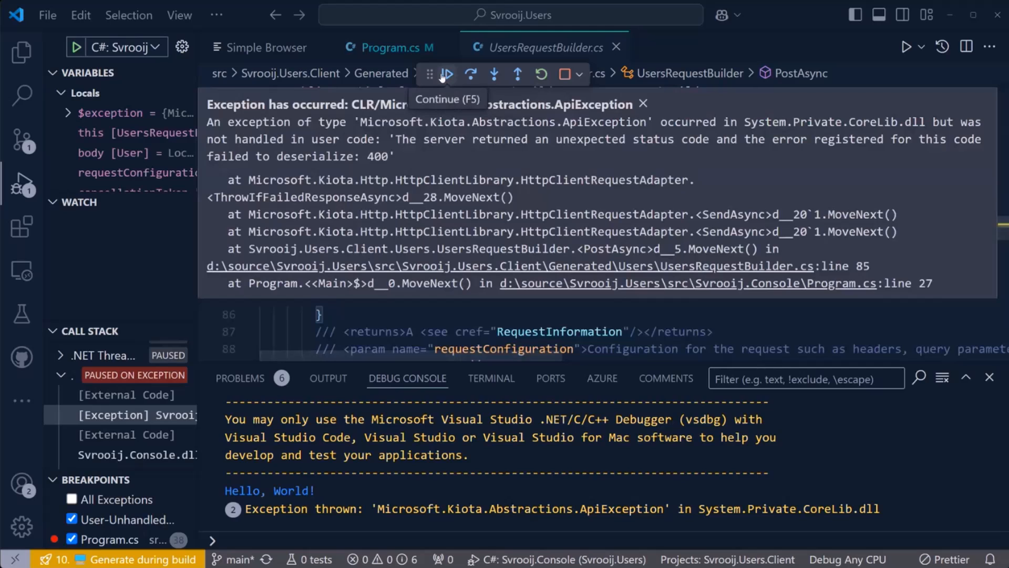
click(446, 73)
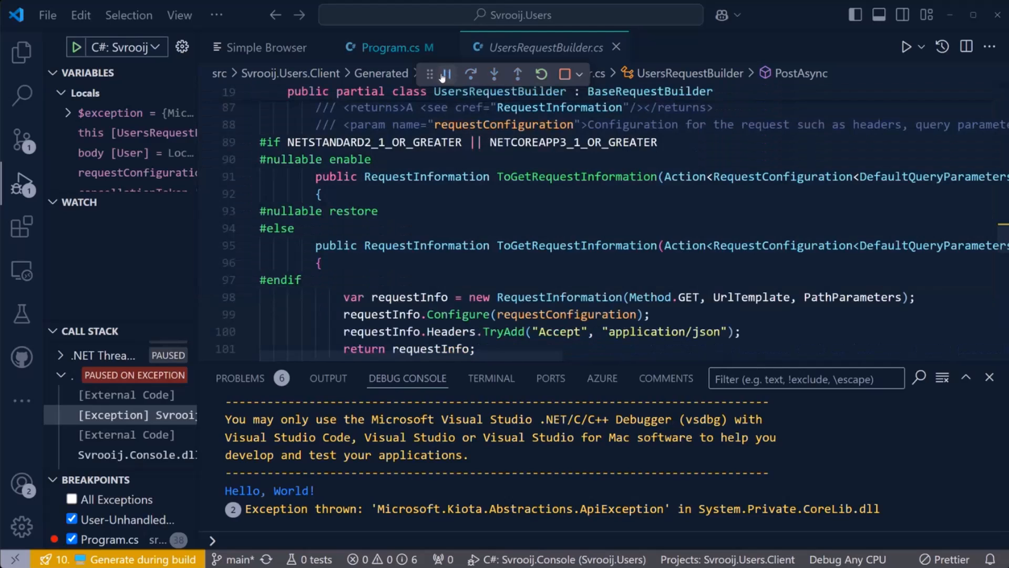
click(445, 74)
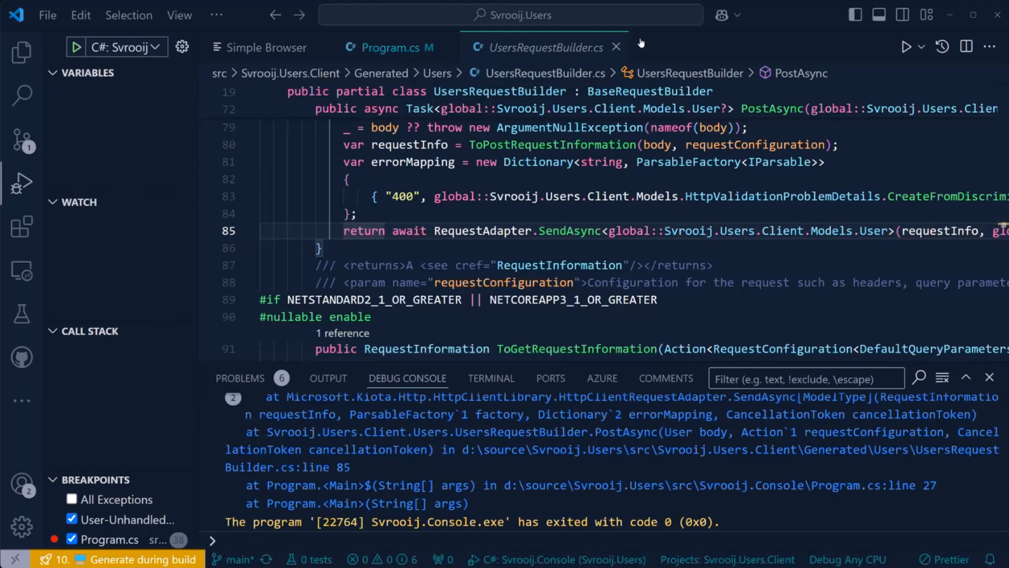
click(616, 48)
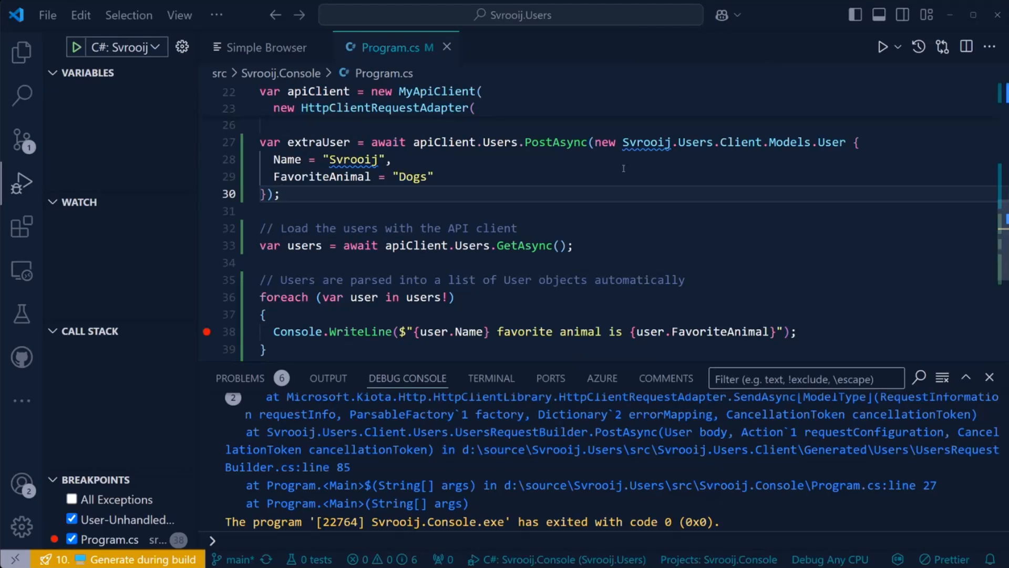
mouse_move(517, 55)
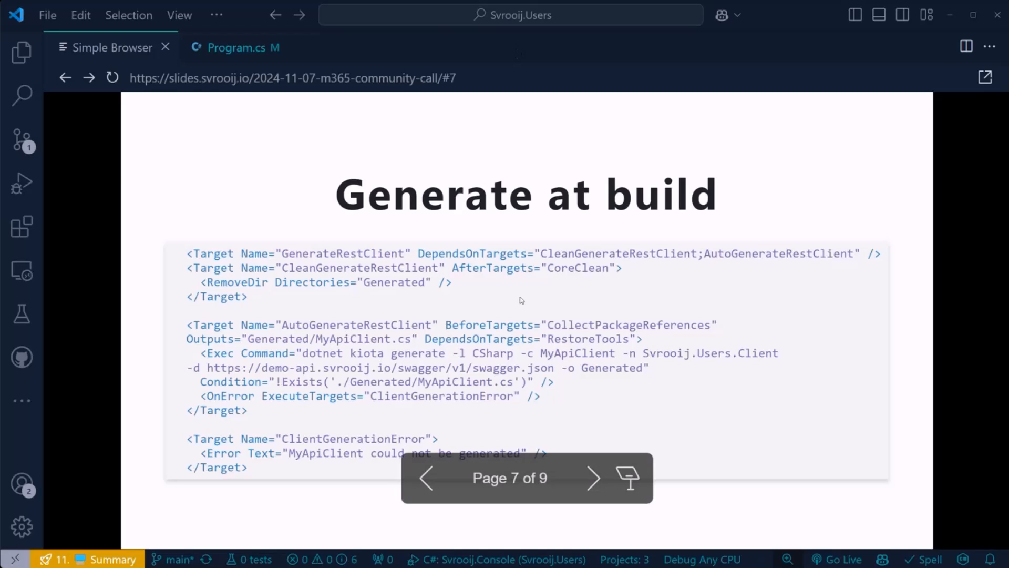
mouse_move(548, 59)
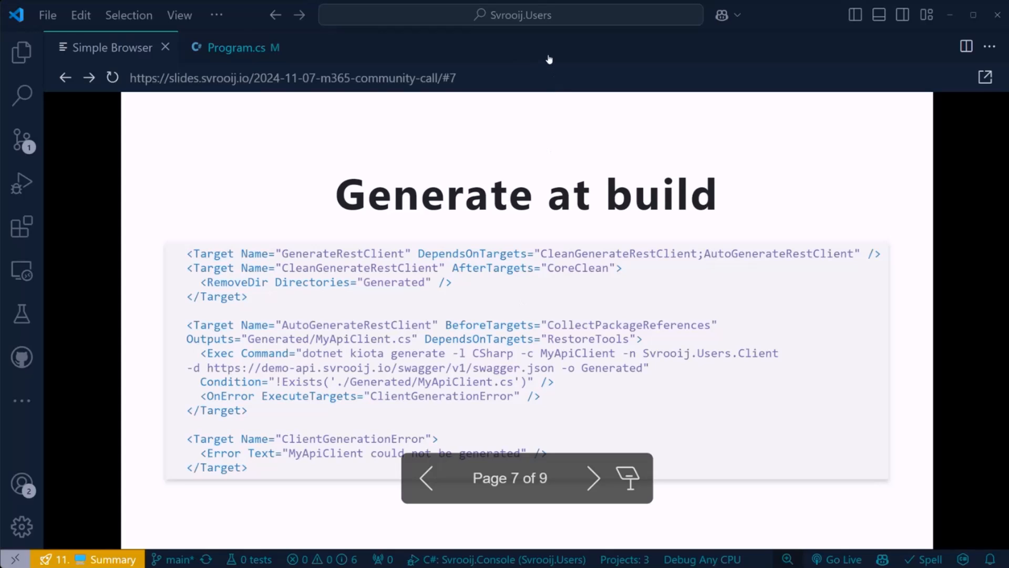